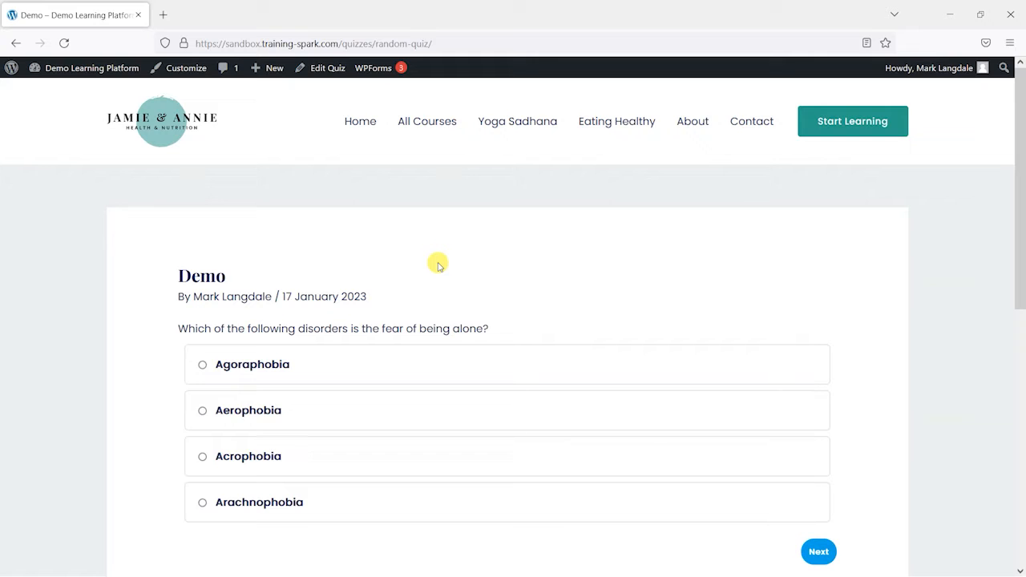
- Take the Demo quiz to a 2-of-5 result, then restart it and answer again
scroll(down, 3)
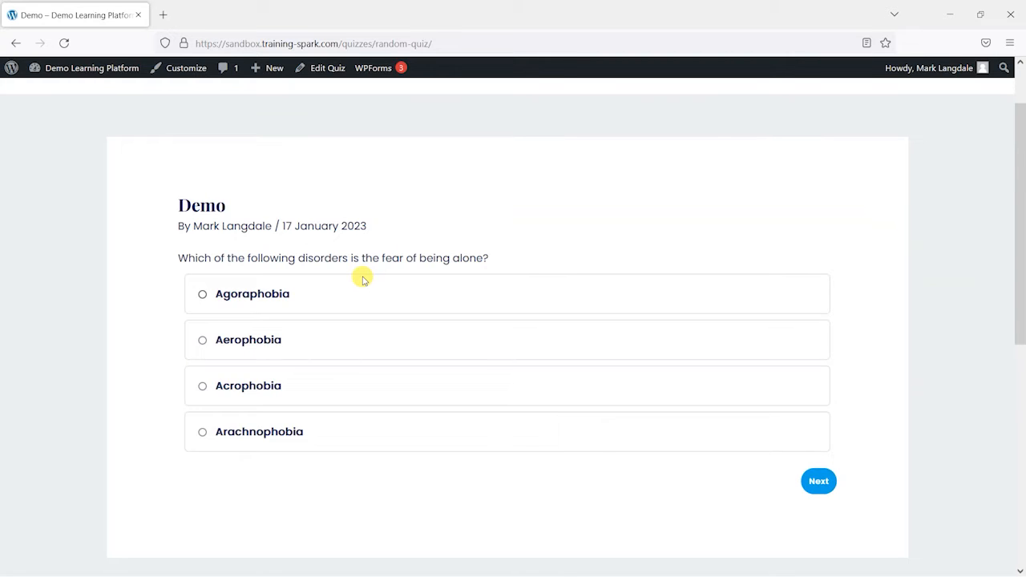
scroll(down, 3)
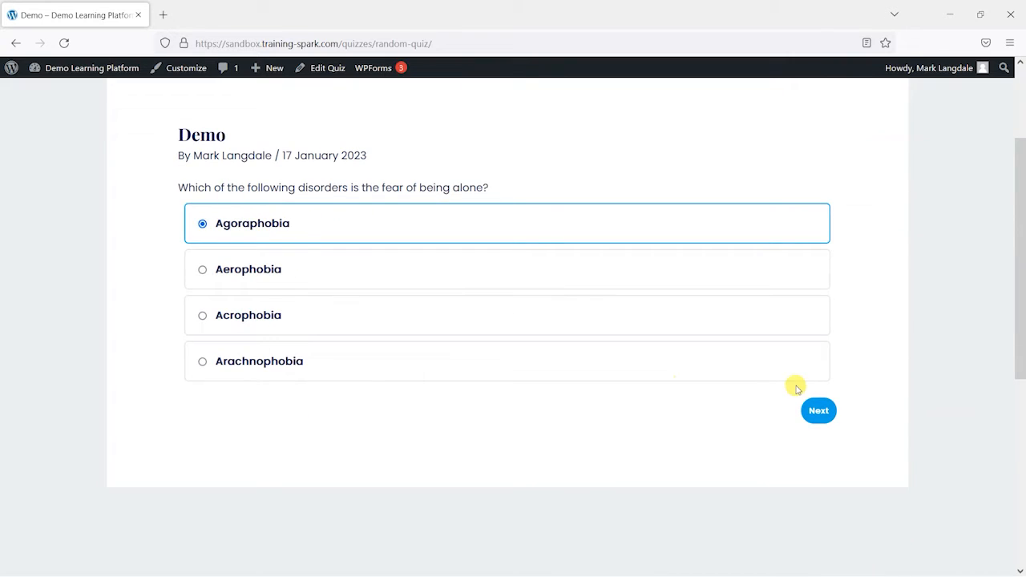
click(818, 410)
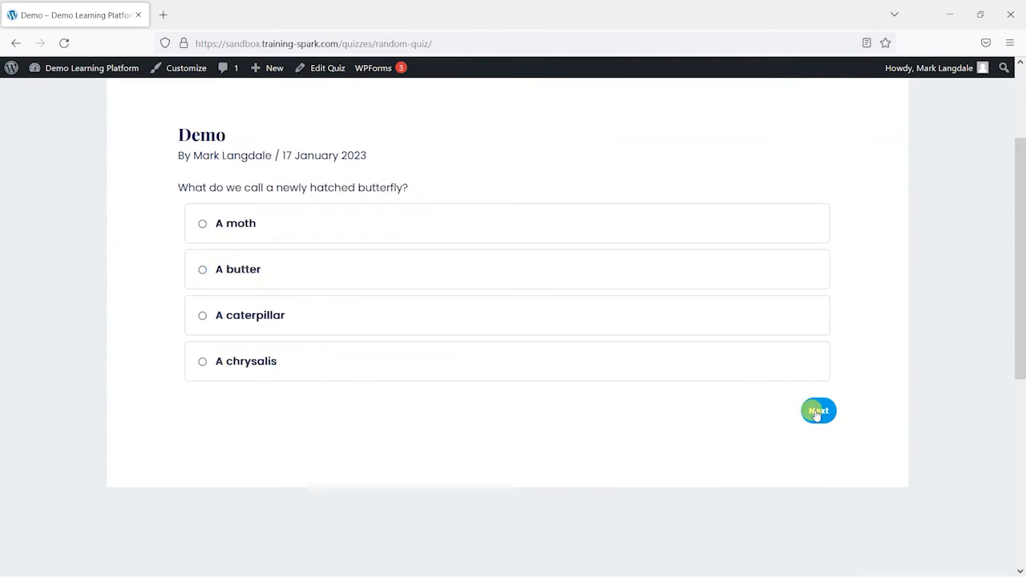
click(818, 411)
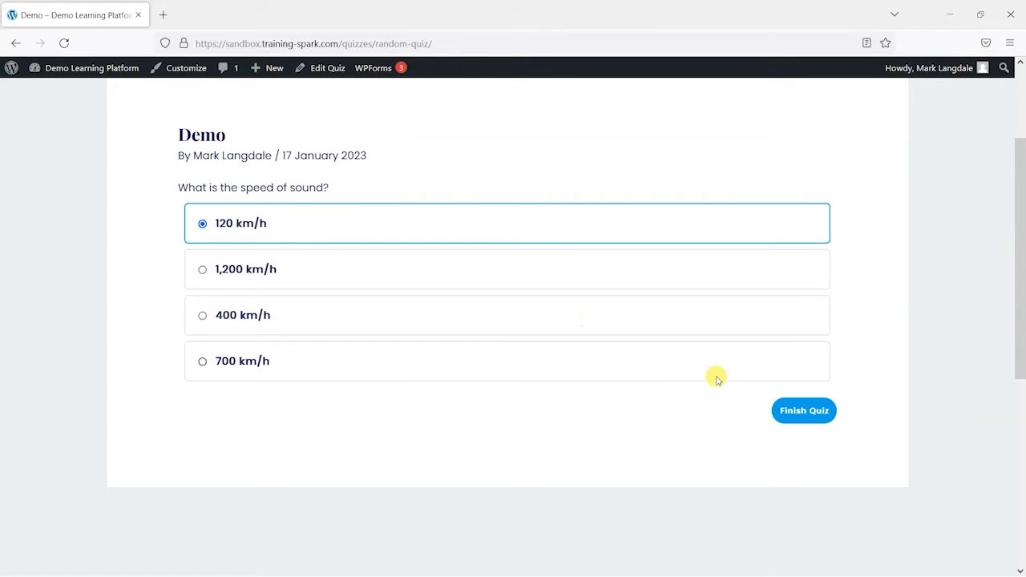
click(803, 410)
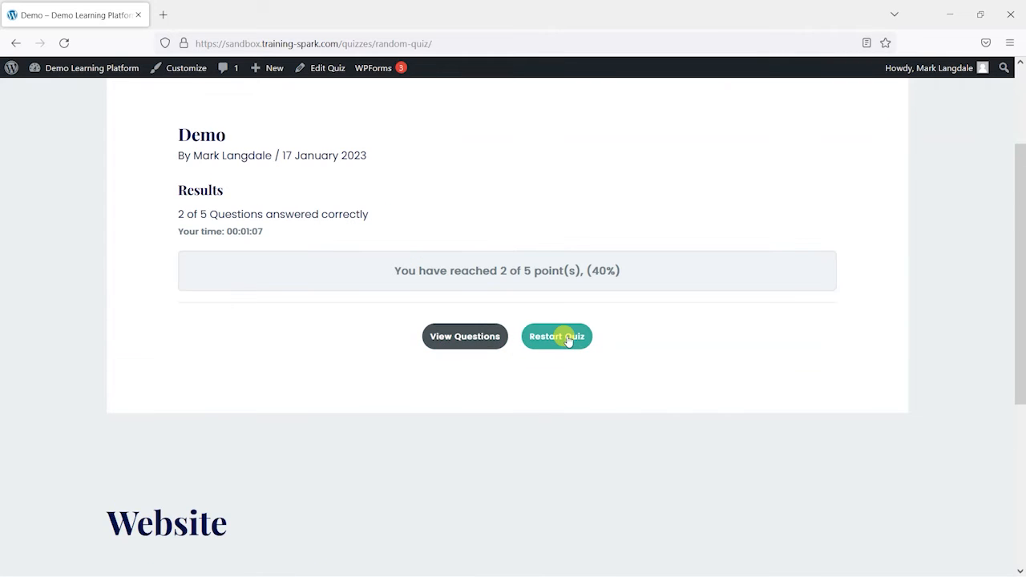
click(556, 336)
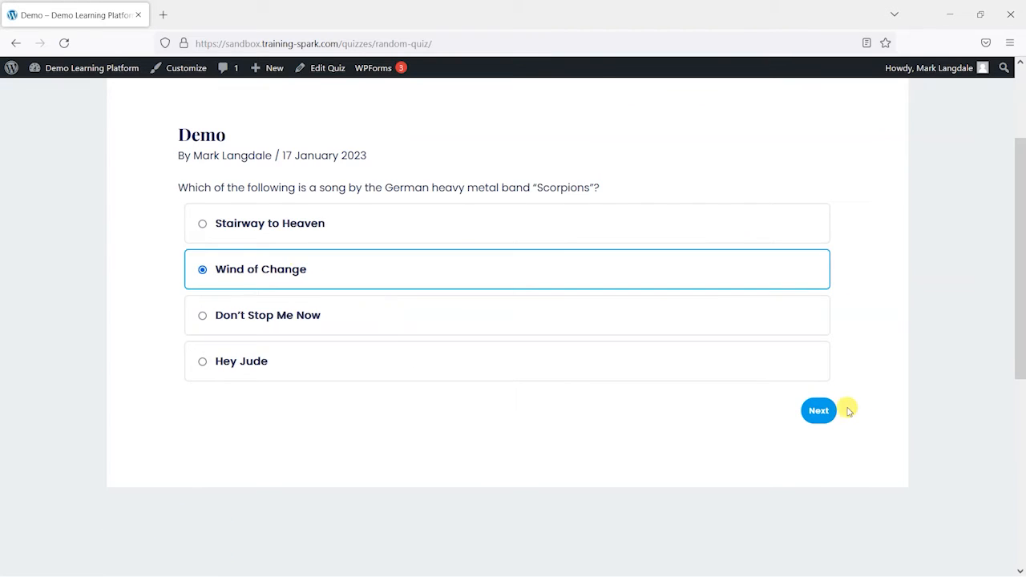
click(818, 410)
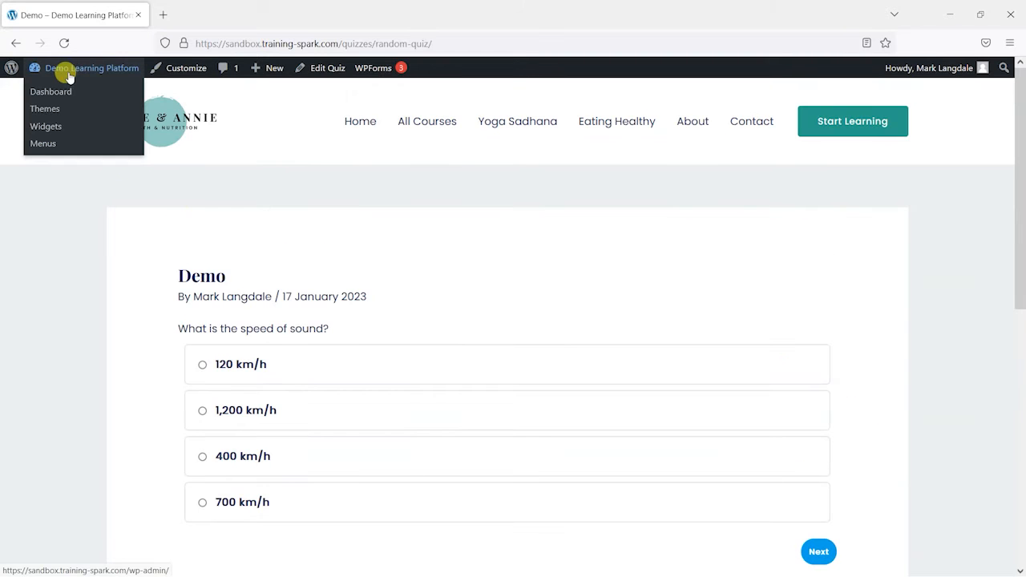
- From the admin dashboard, review the 10-question bank, then open the Quizzes list
click(51, 91)
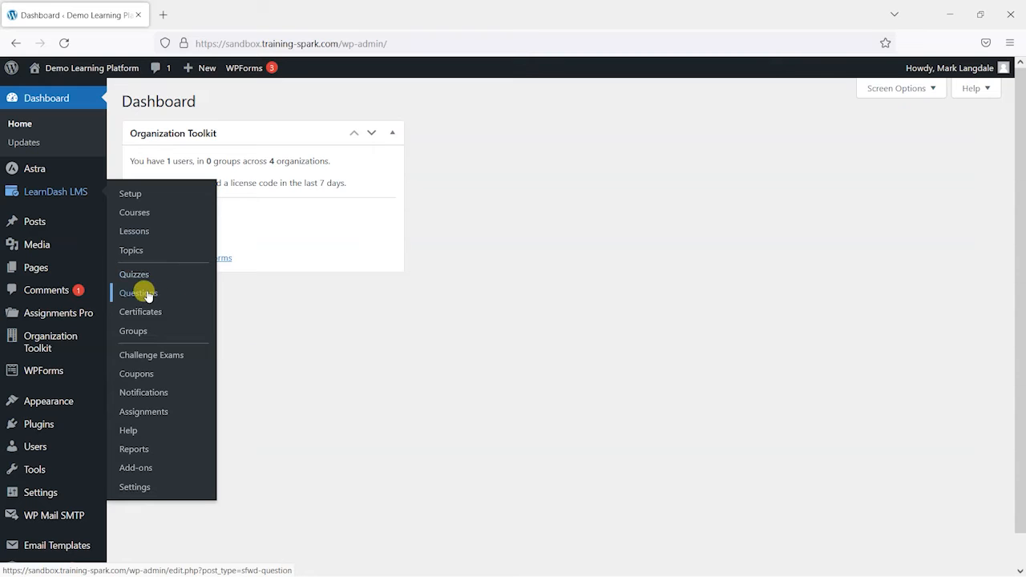
click(137, 292)
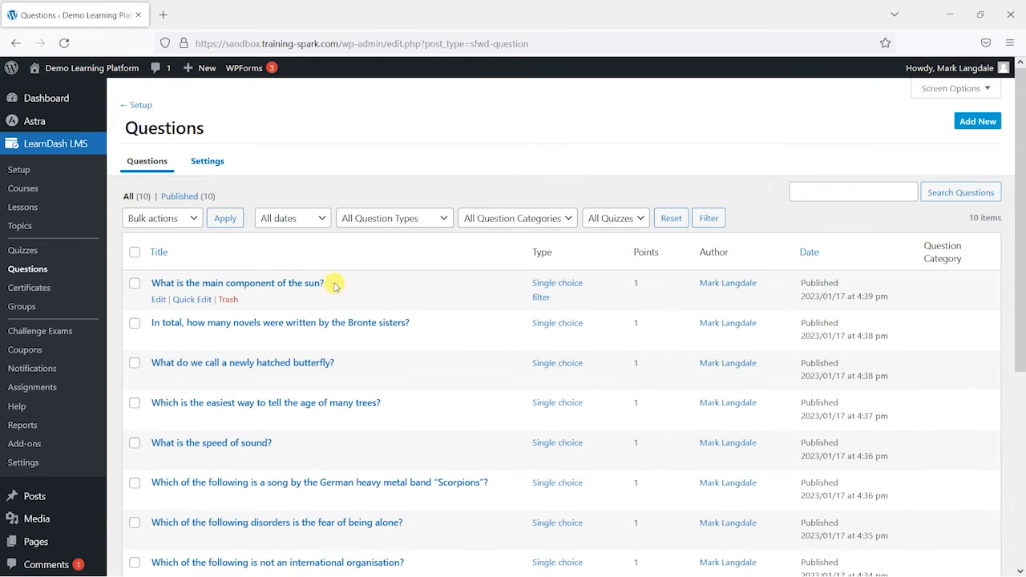
mouse_move(95, 279)
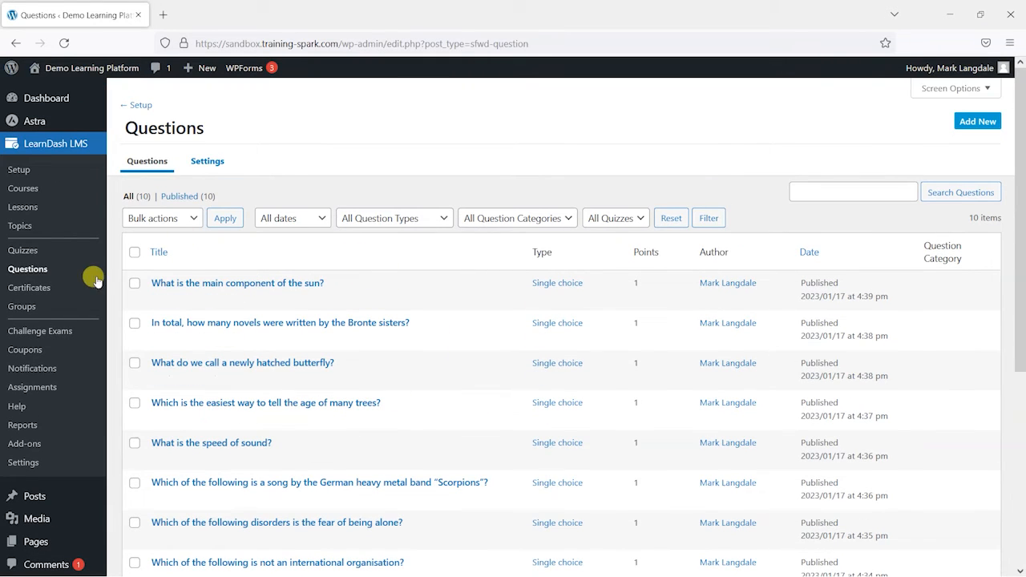
click(22, 250)
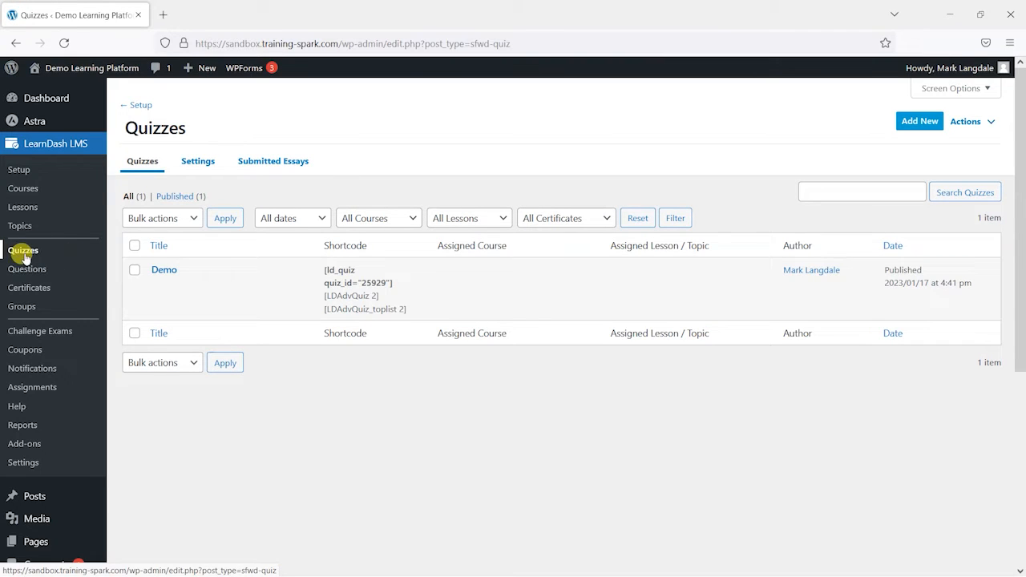
- Create a new quiz titled 'My random quiz' and publish it
click(919, 121)
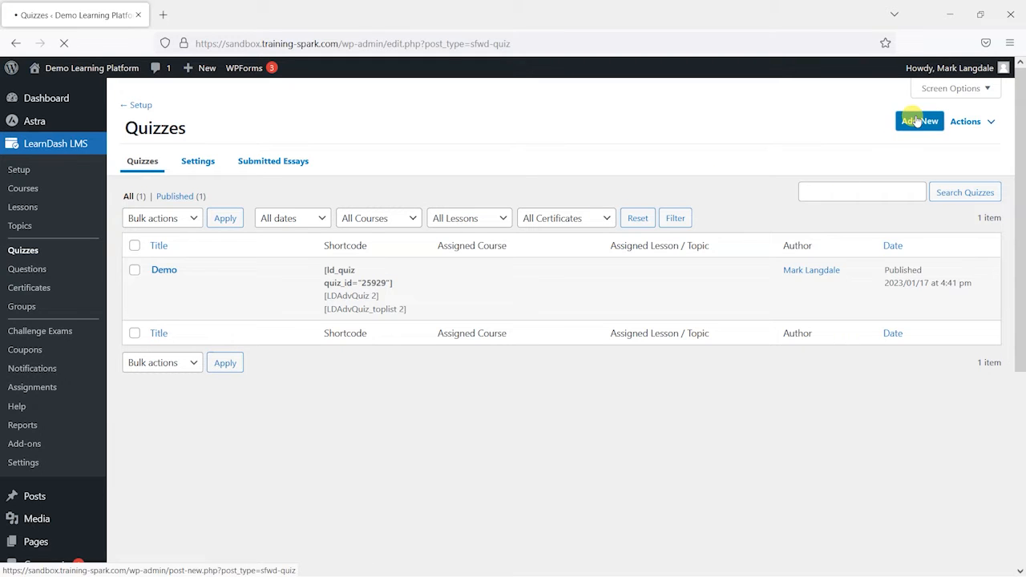
click(918, 121)
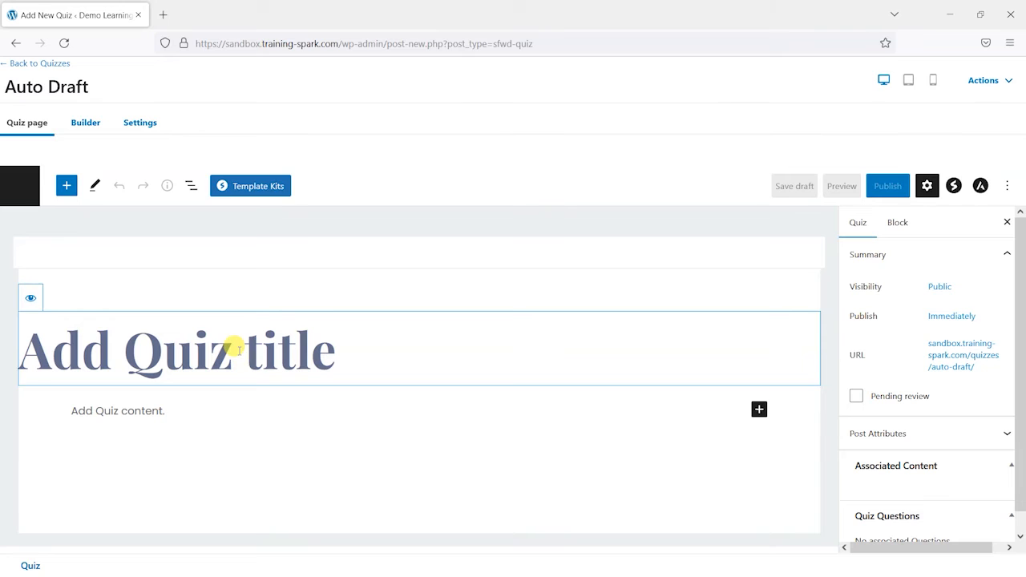
text(My random qui)
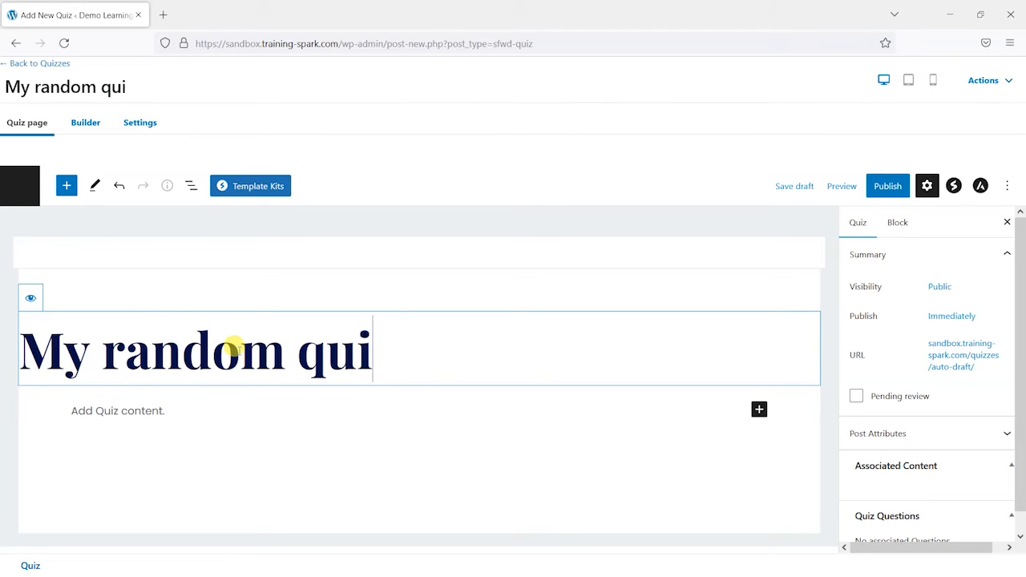
text(z)
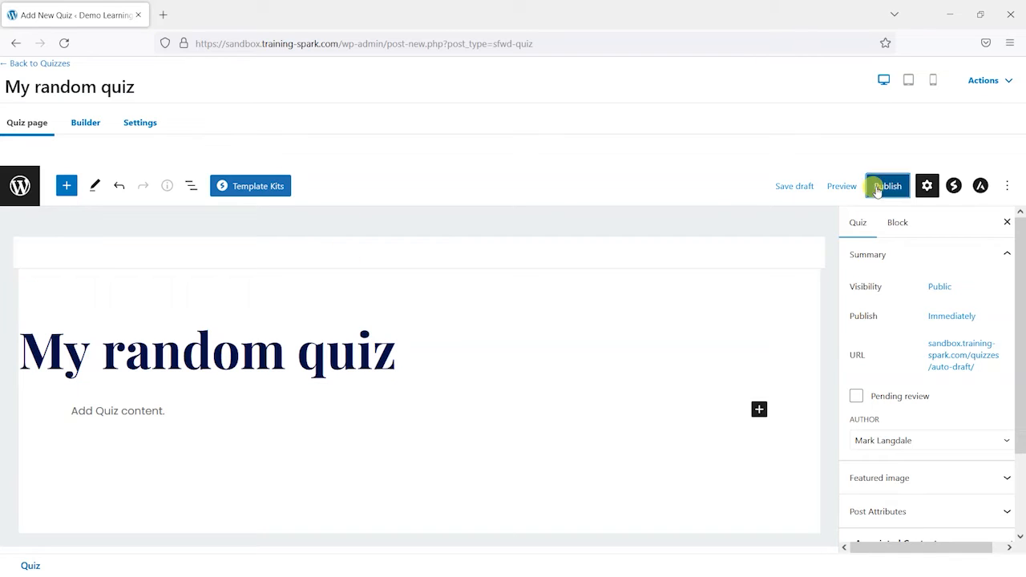
click(886, 185)
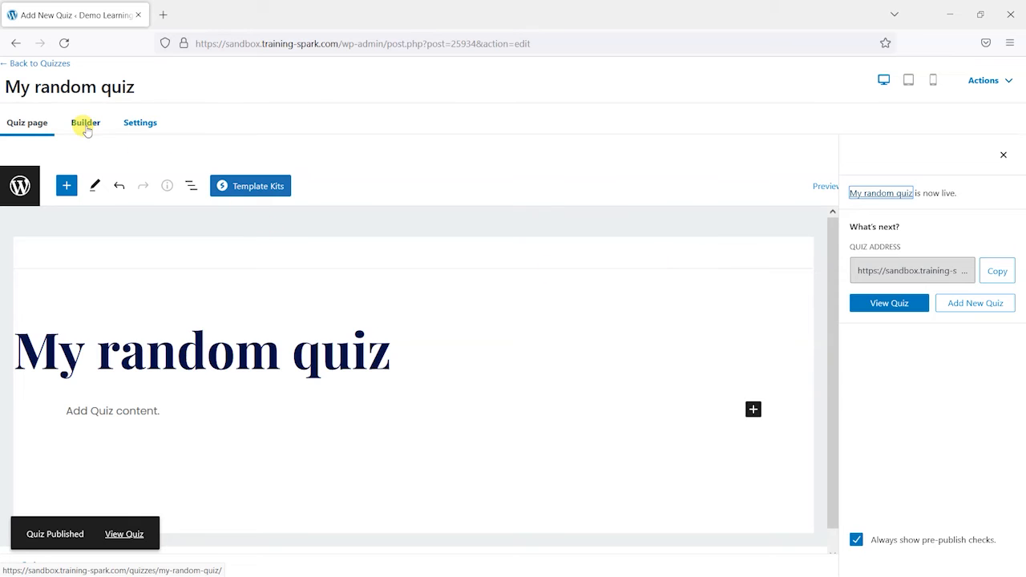
- Add all 10 bank questions to My random quiz in the Builder and update
click(85, 122)
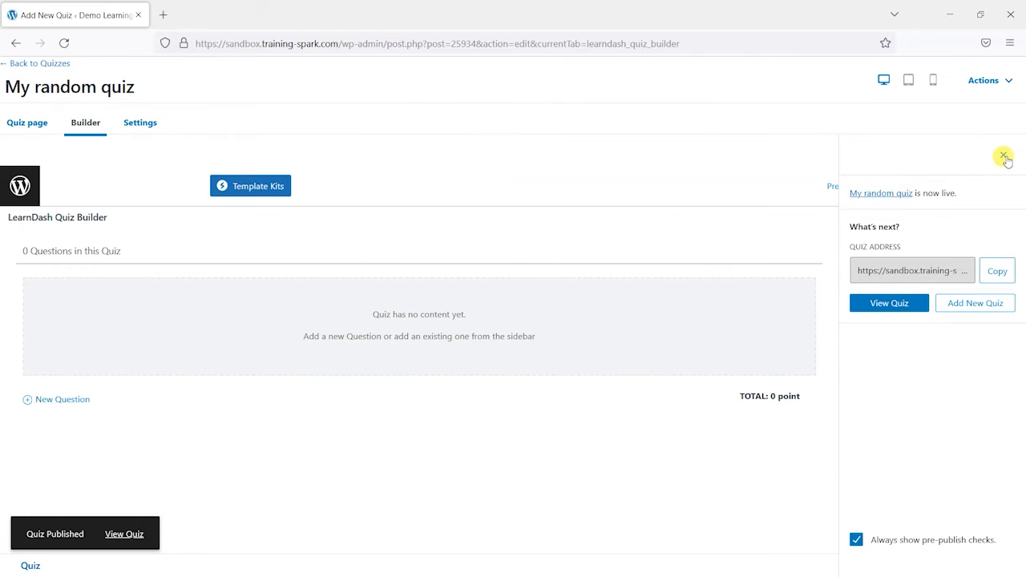
click(1002, 154)
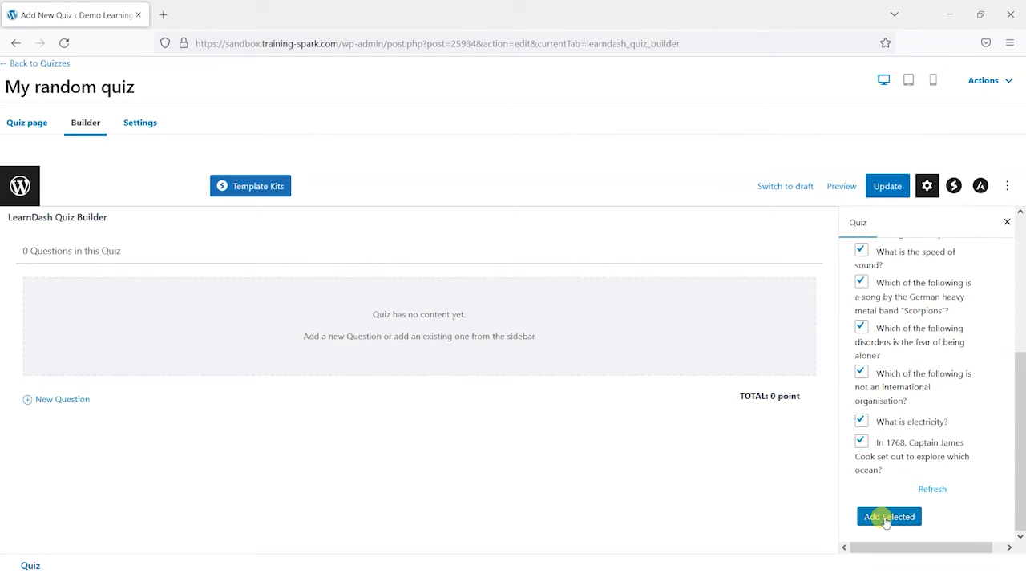
click(888, 516)
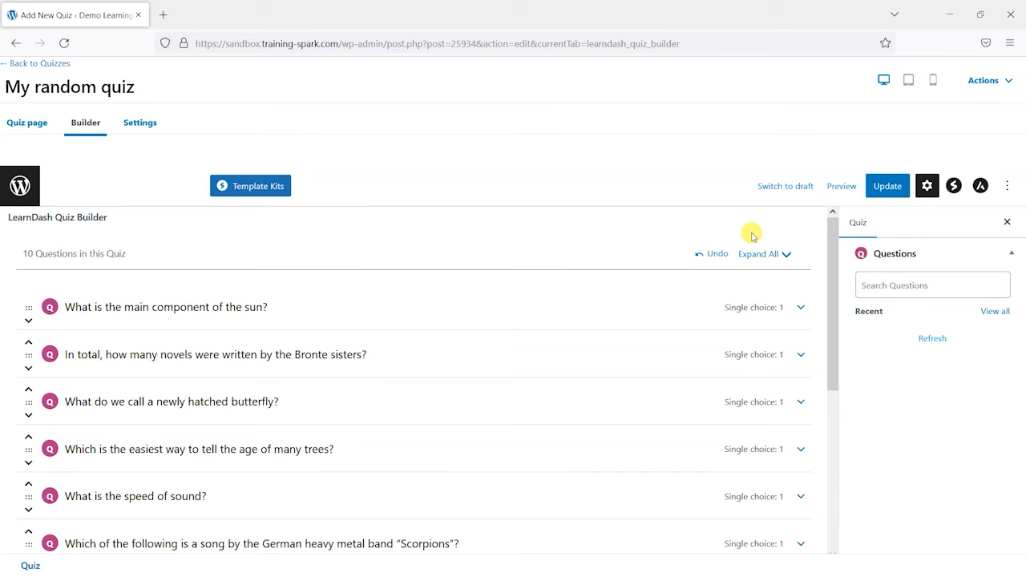
scroll(down, 3)
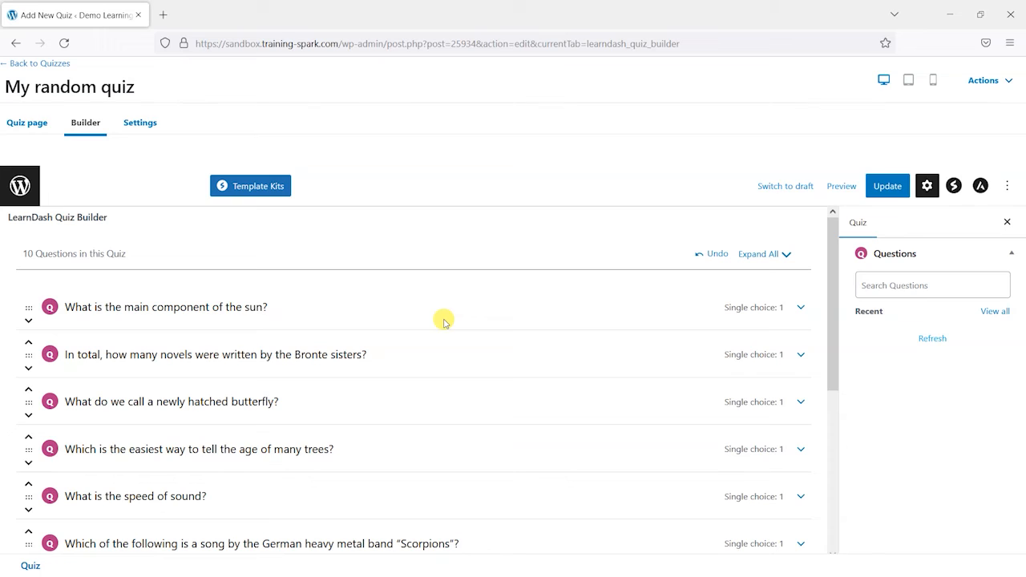
mouse_move(229, 324)
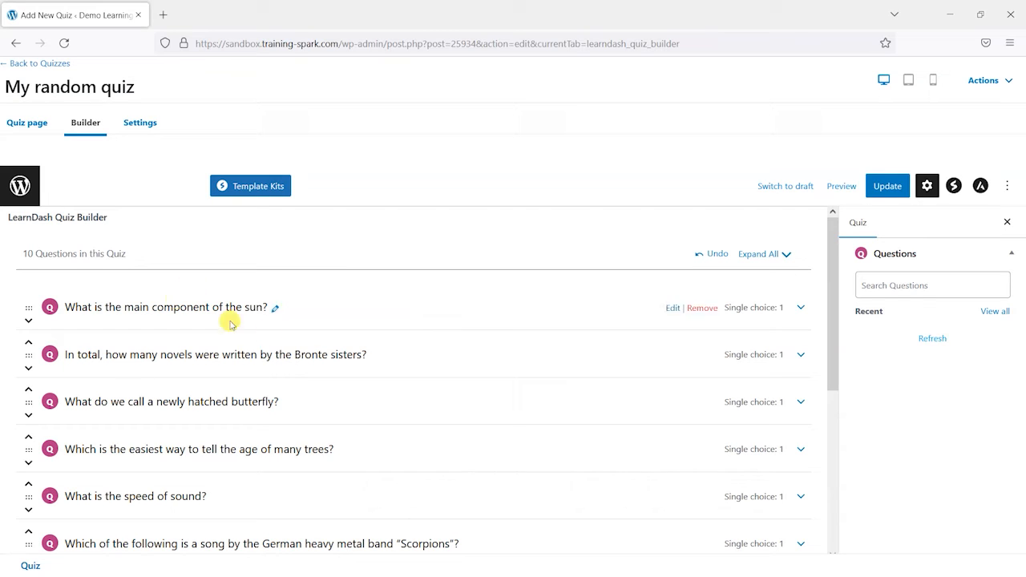
mouse_move(309, 336)
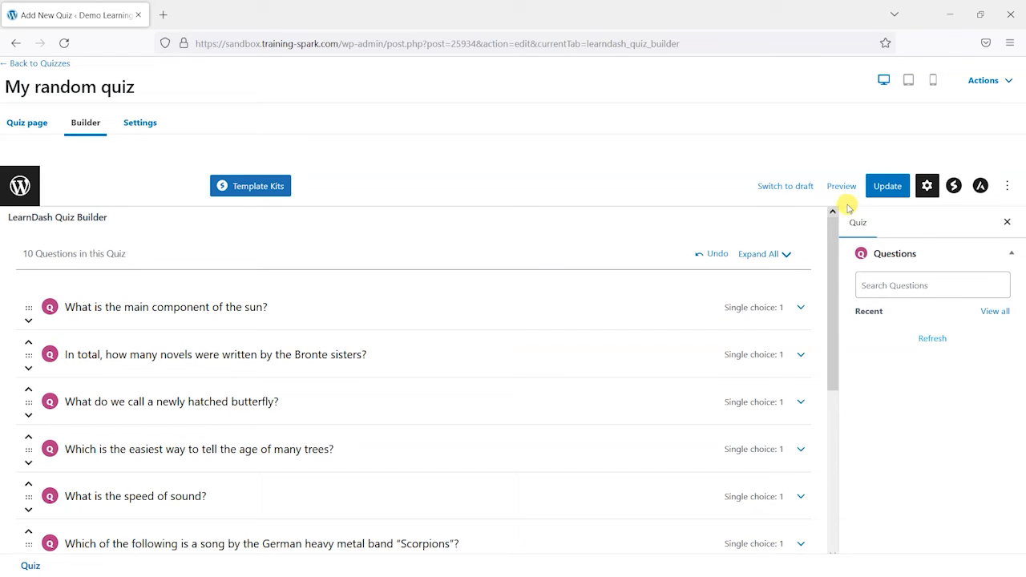
click(887, 185)
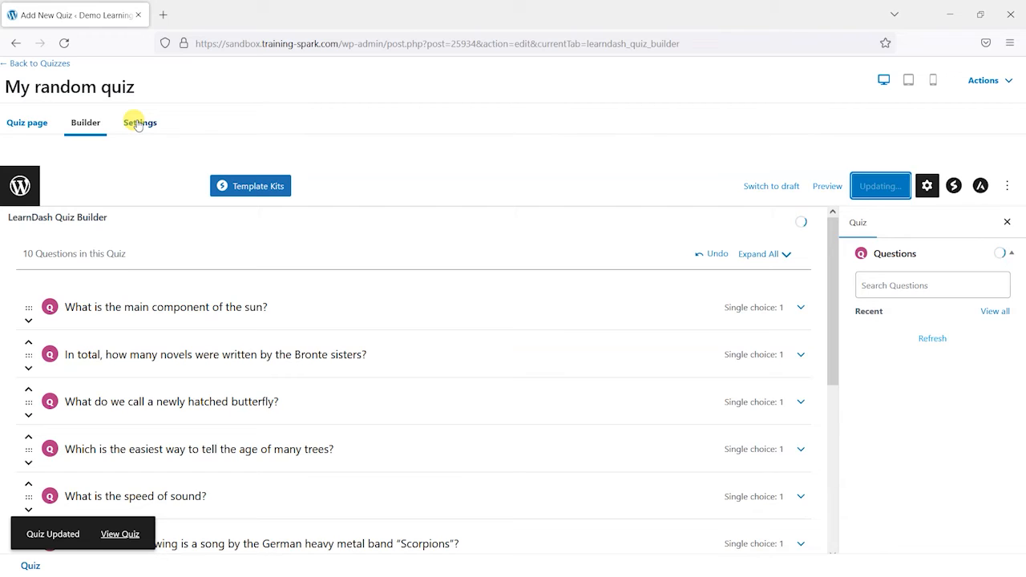
- In the quiz settings, enable Custom Question Ordering and Randomize Order
click(139, 122)
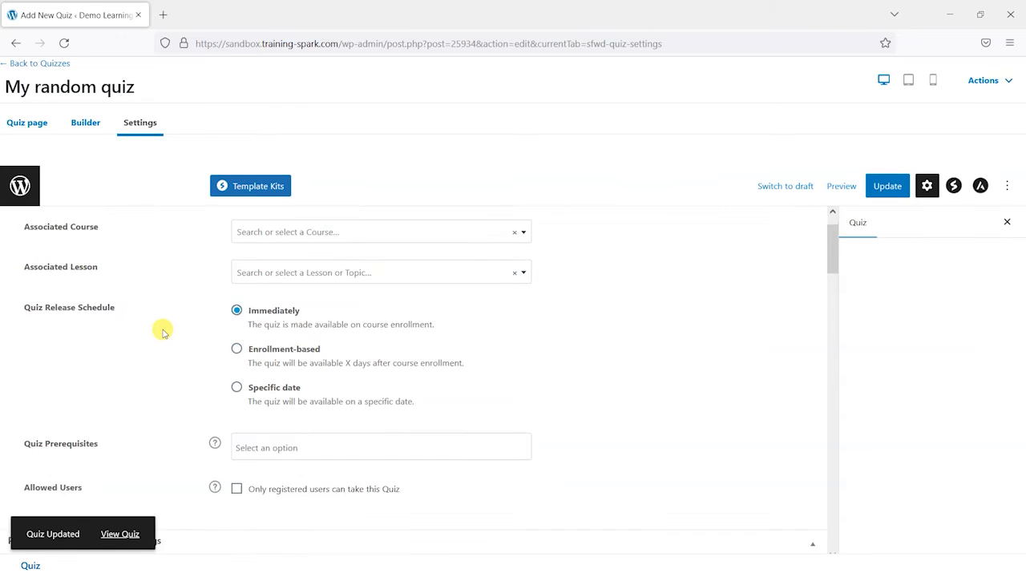
scroll(down, 3)
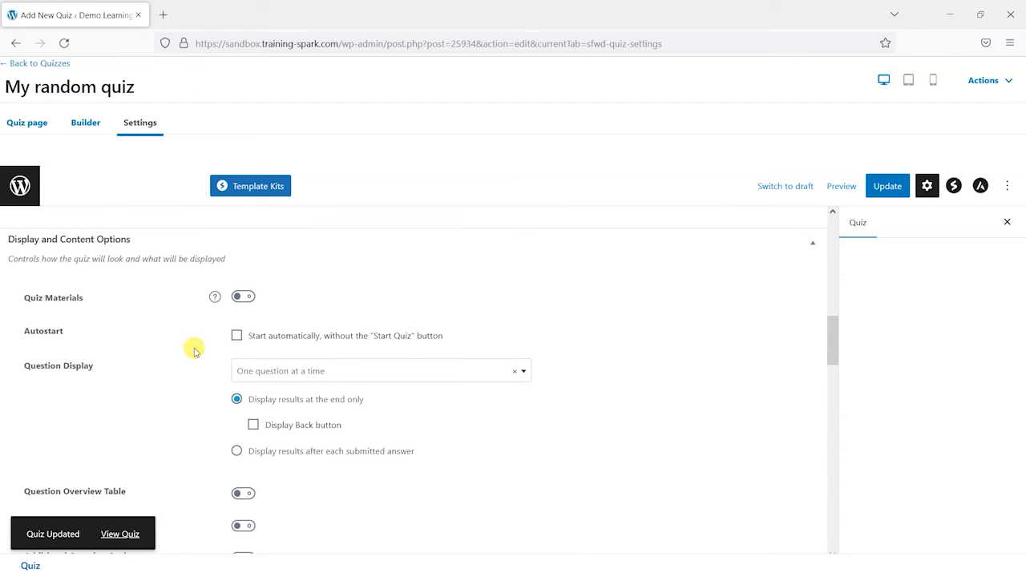
click(235, 335)
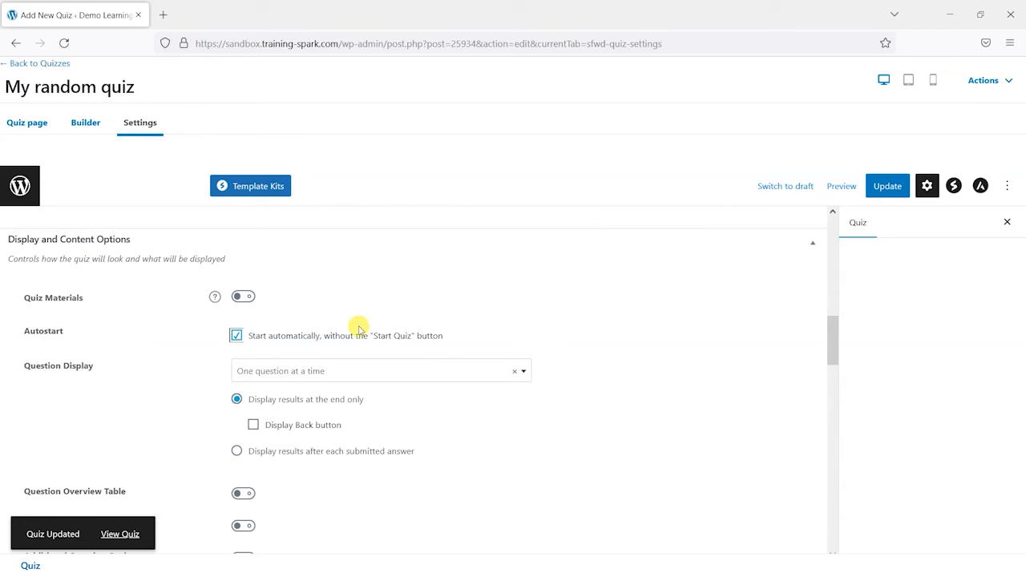
scroll(down, 3)
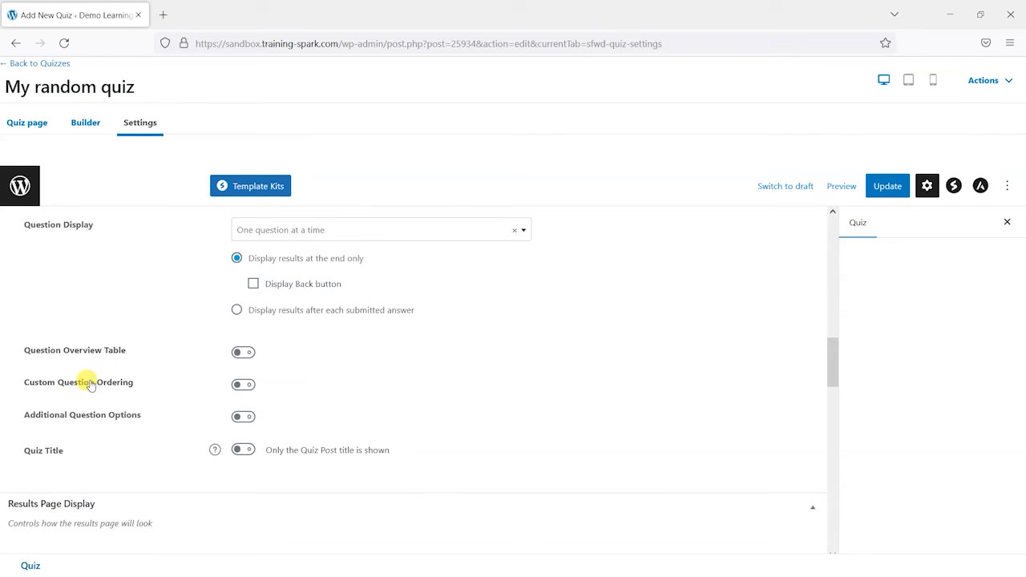
click(243, 384)
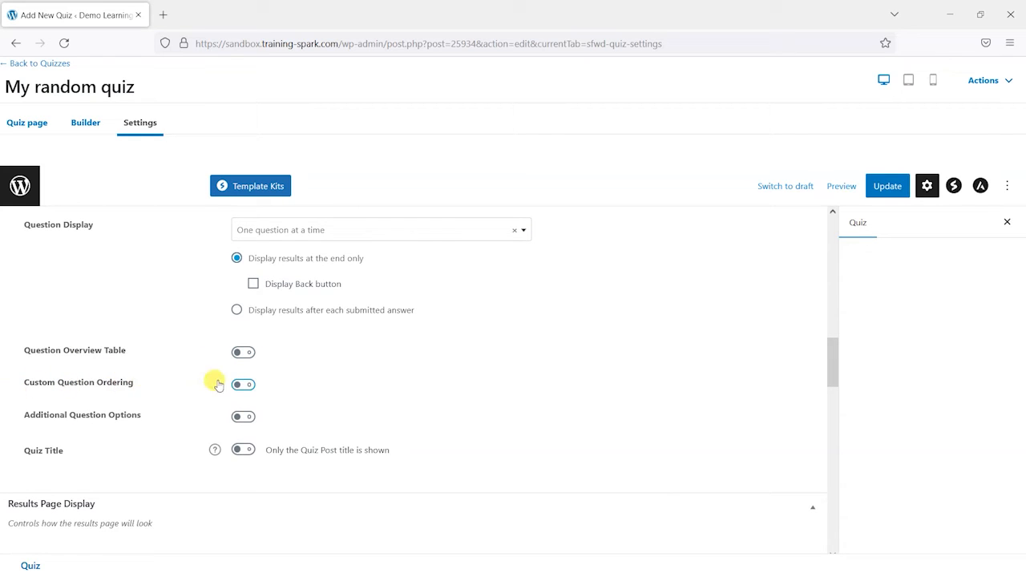
click(243, 384)
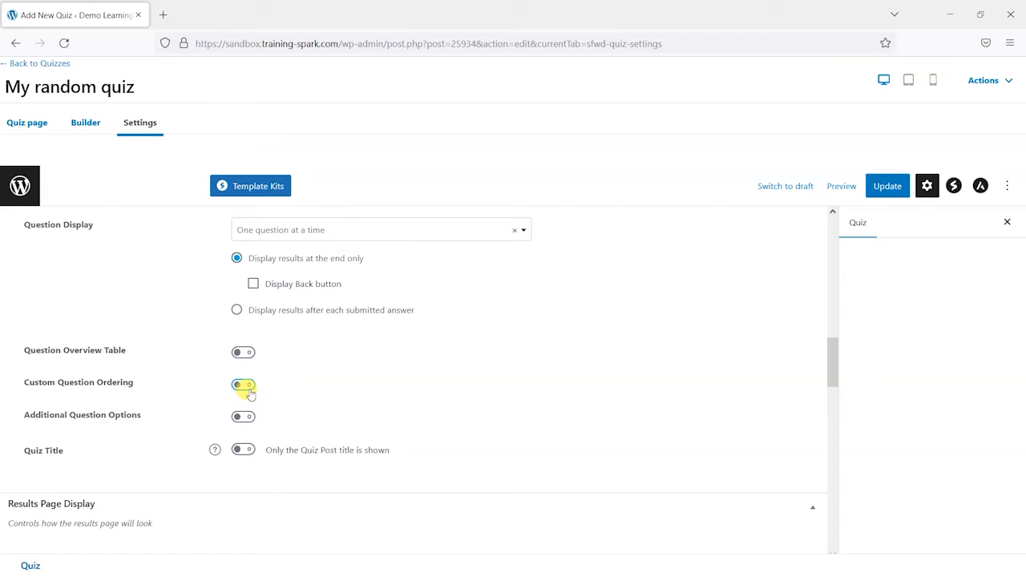
click(243, 386)
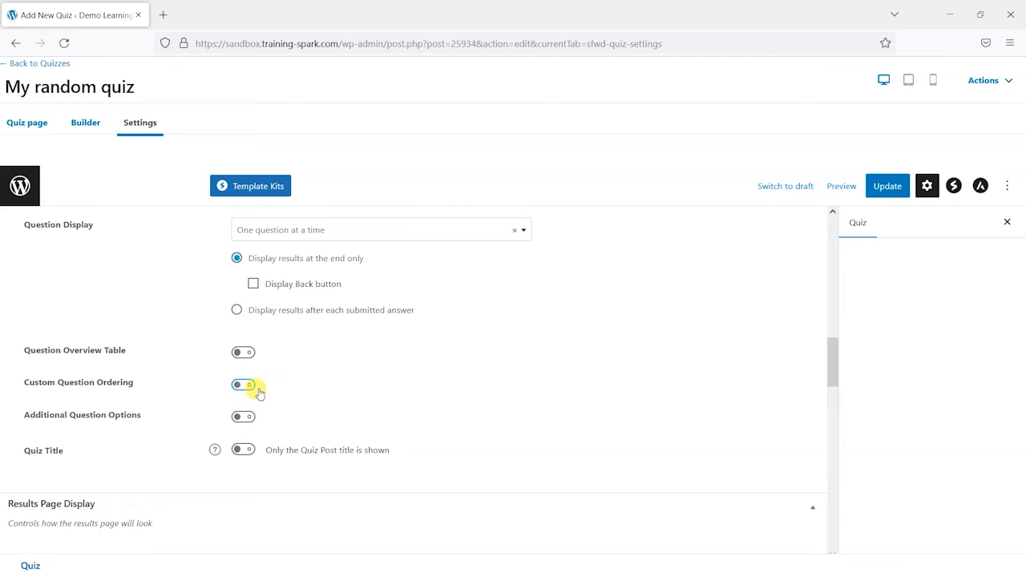
click(242, 386)
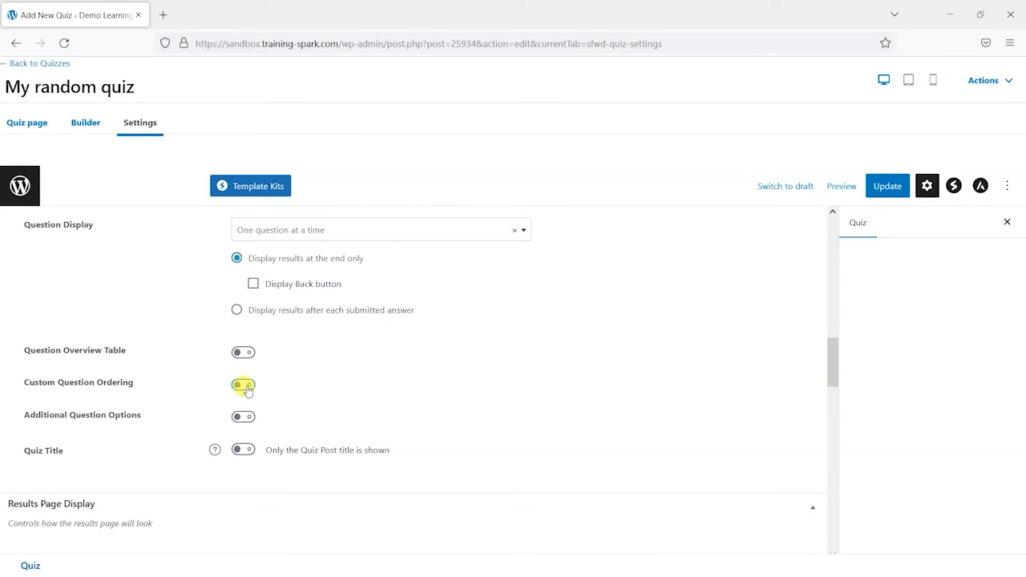
click(243, 386)
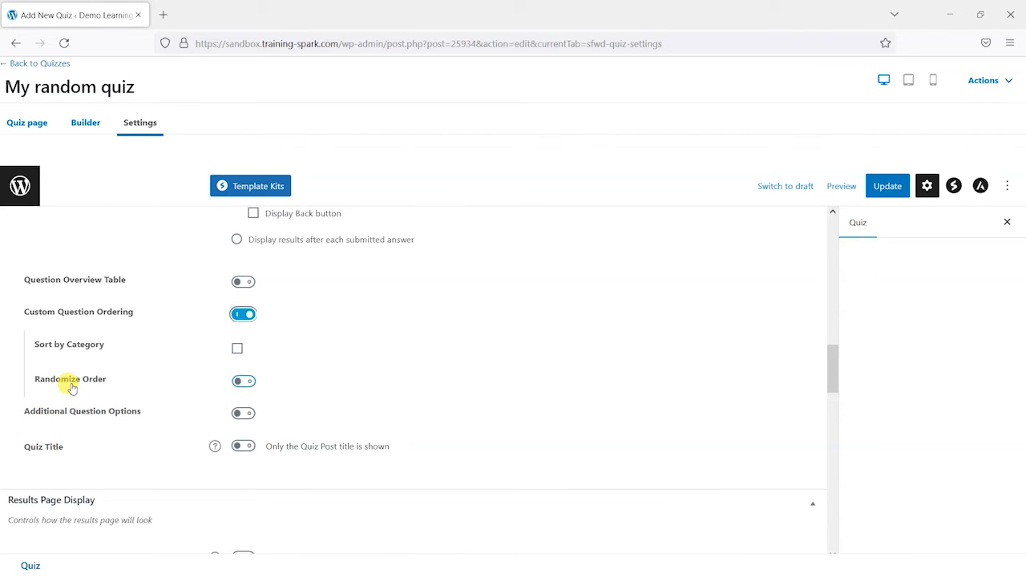
click(243, 380)
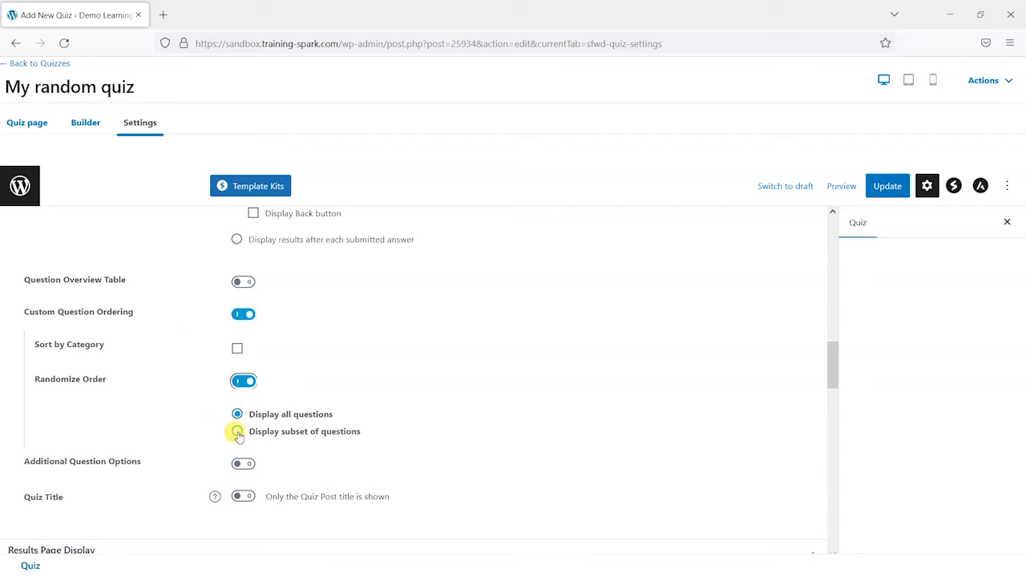
- Display a subset of 5 questions out of 13 and update the quiz
click(237, 432)
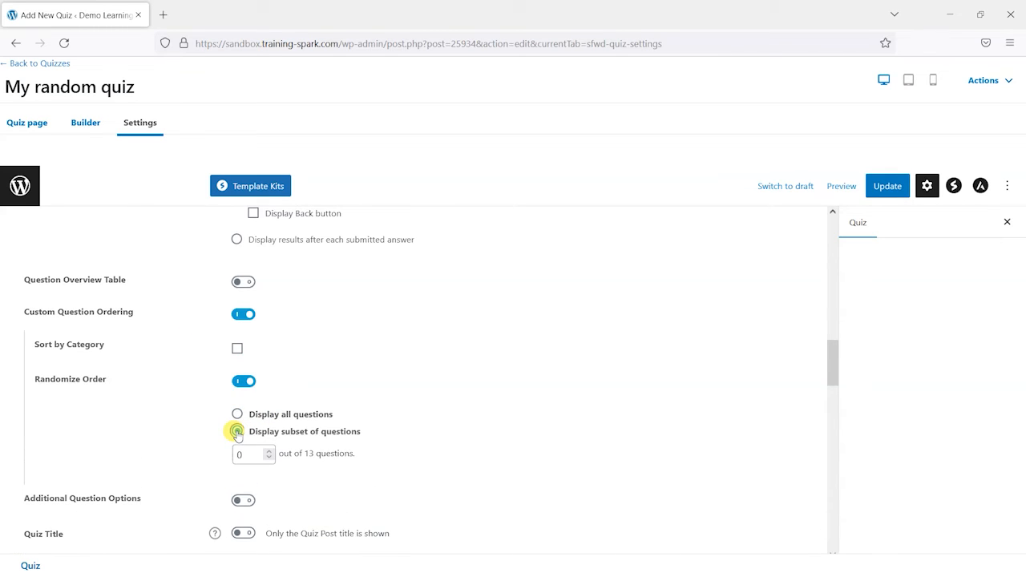
click(237, 431)
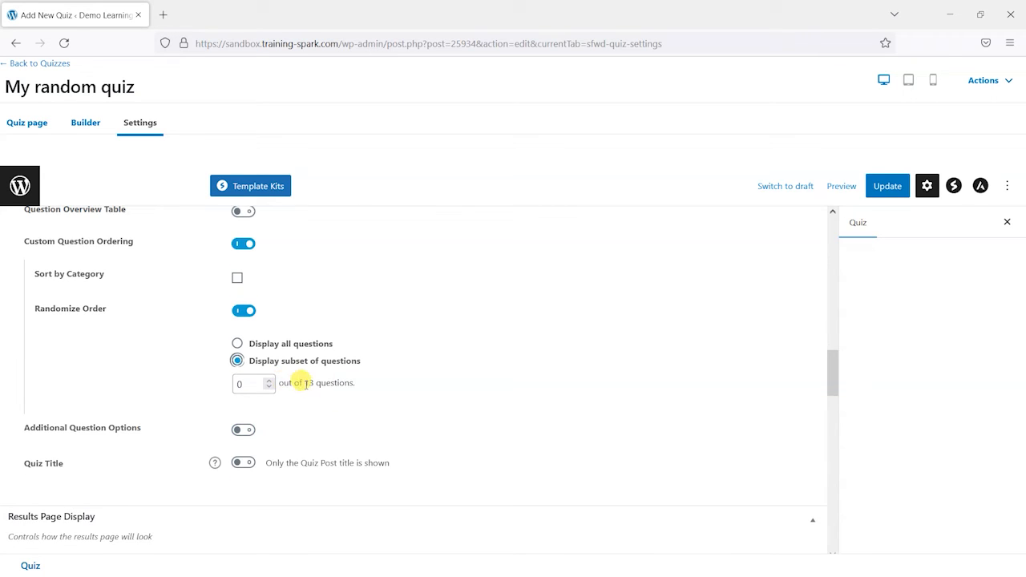
double_click(309, 382)
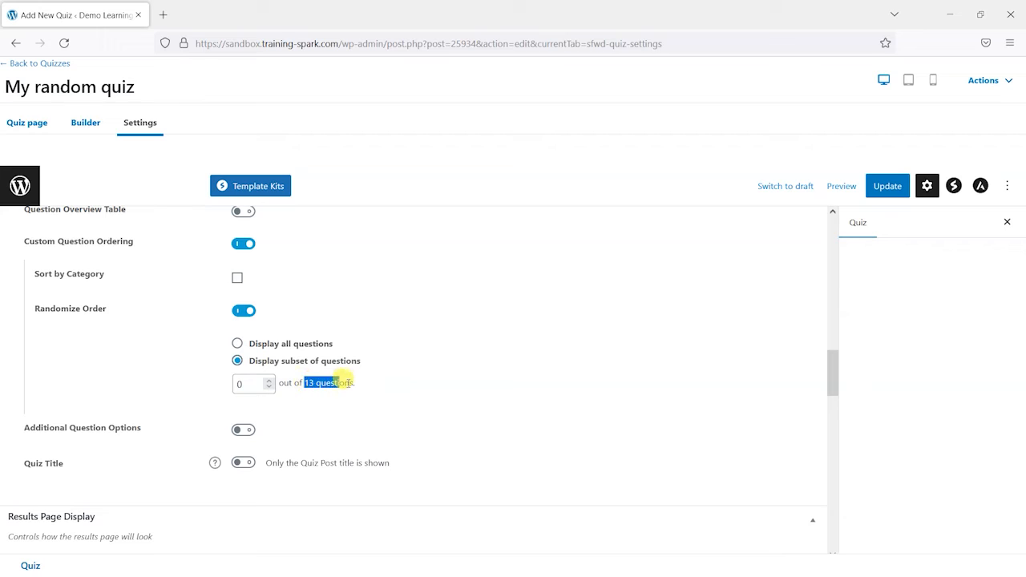
text(15)
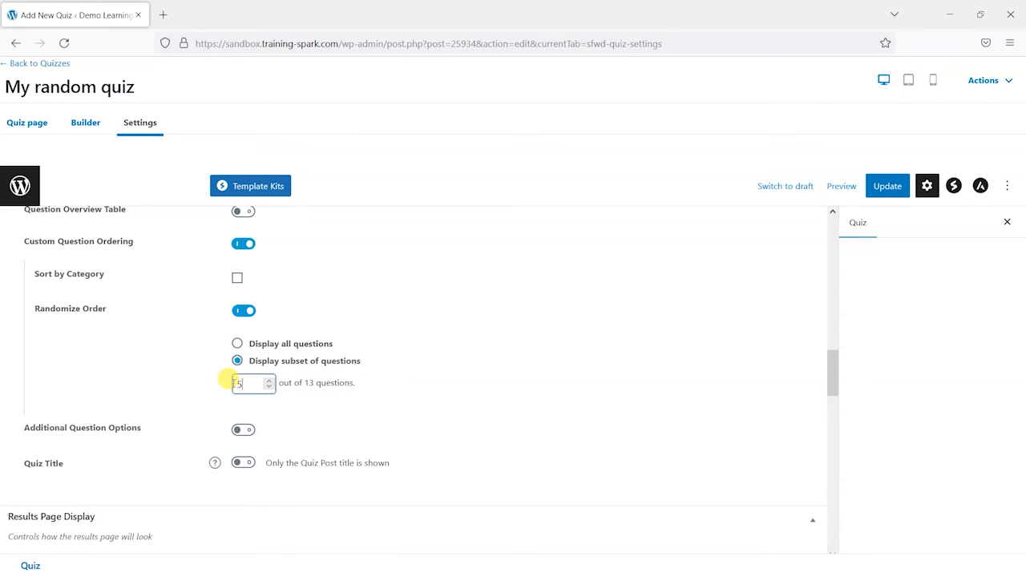
text(5)
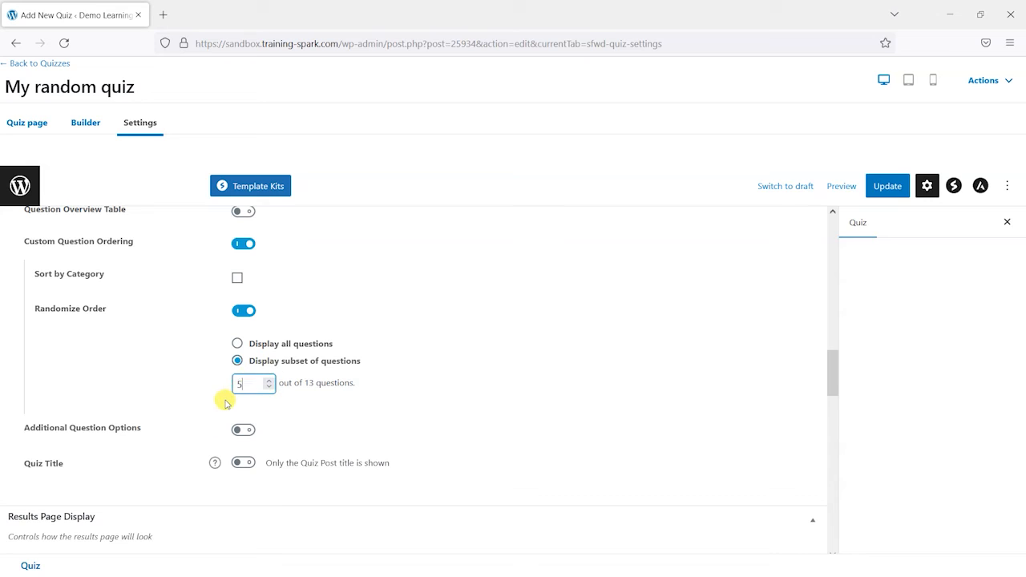
click(886, 186)
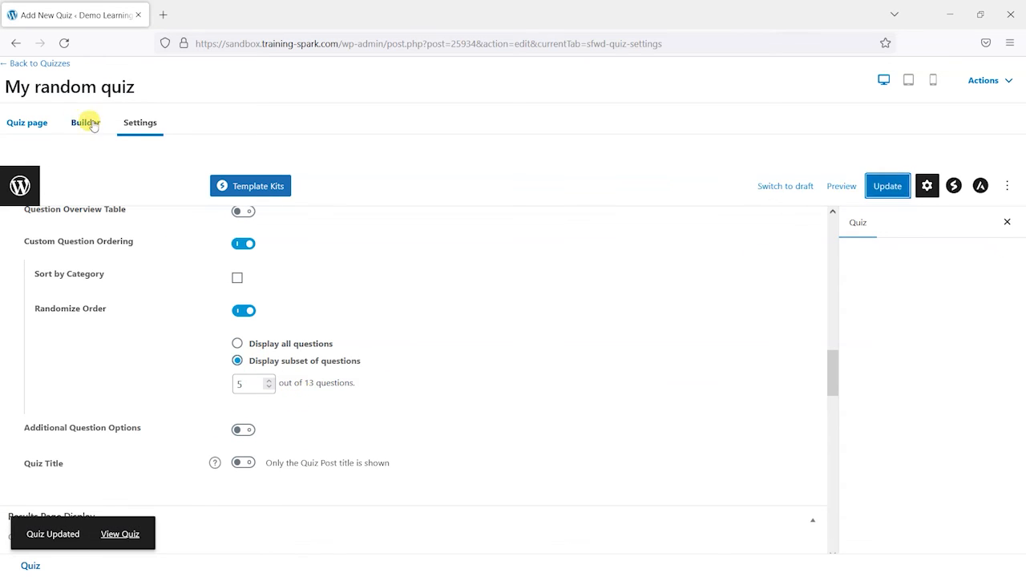
- Reload the settings page to confirm the 5-question subset now counts from 10
click(244, 310)
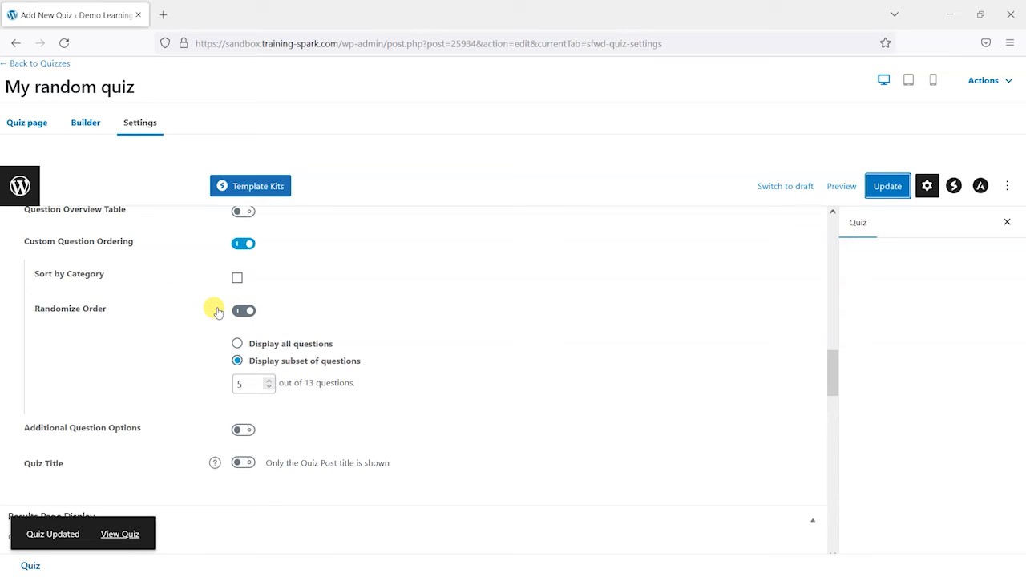
click(242, 310)
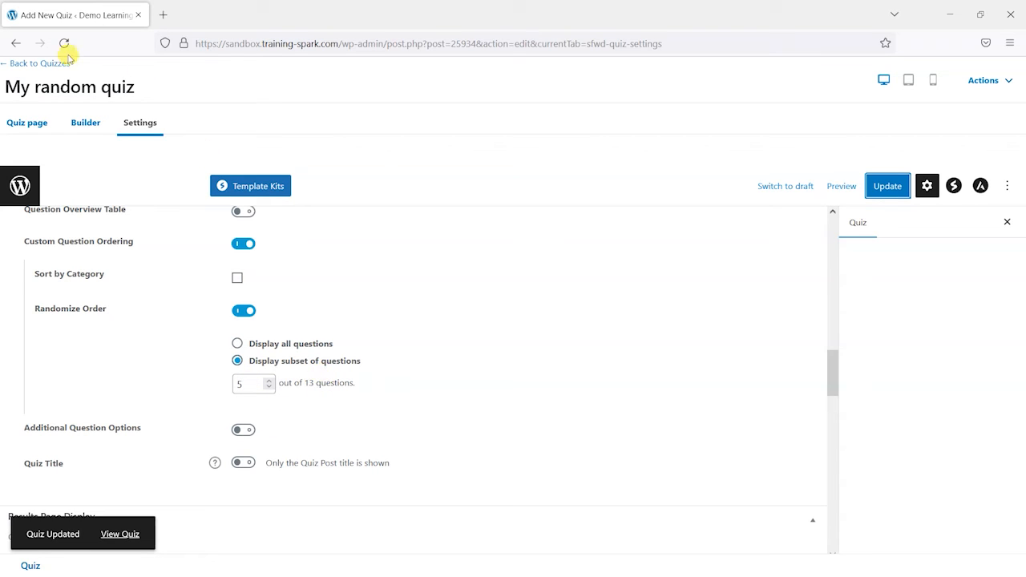
click(65, 43)
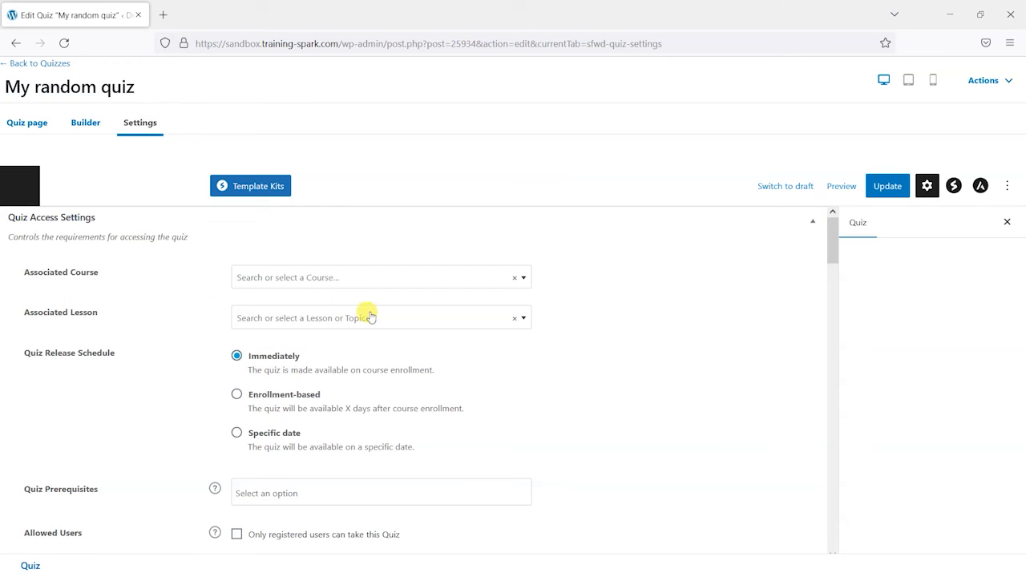
scroll(down, 3)
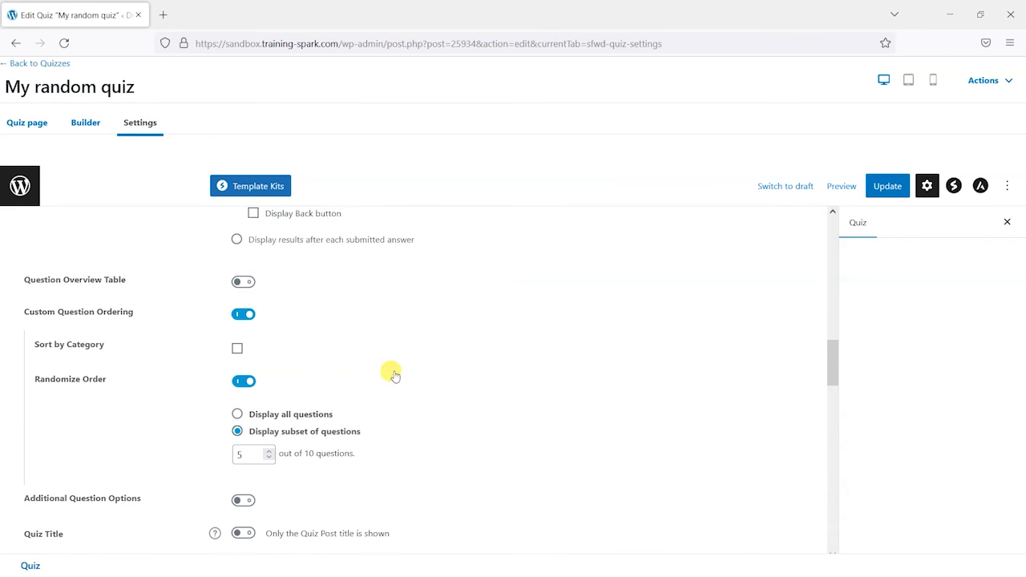
scroll(down, 3)
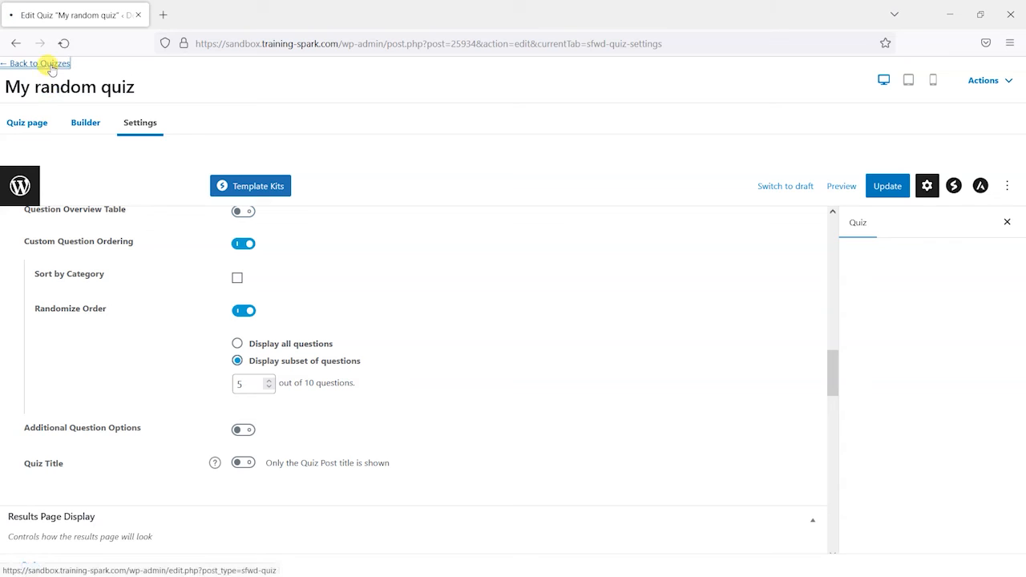
- Take My random quiz on the live site through five questions, scoring 0 of 5
click(36, 63)
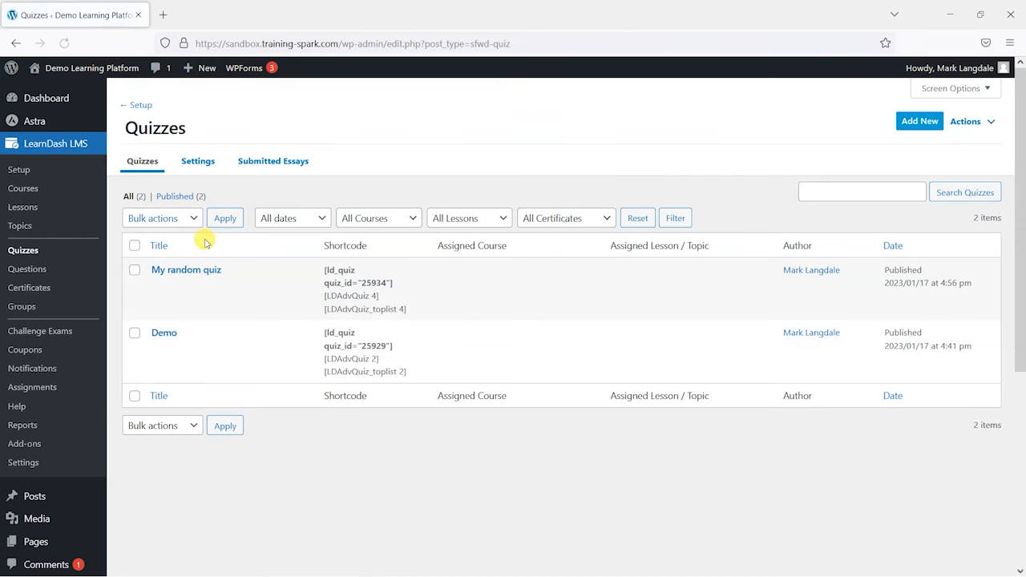
click(186, 270)
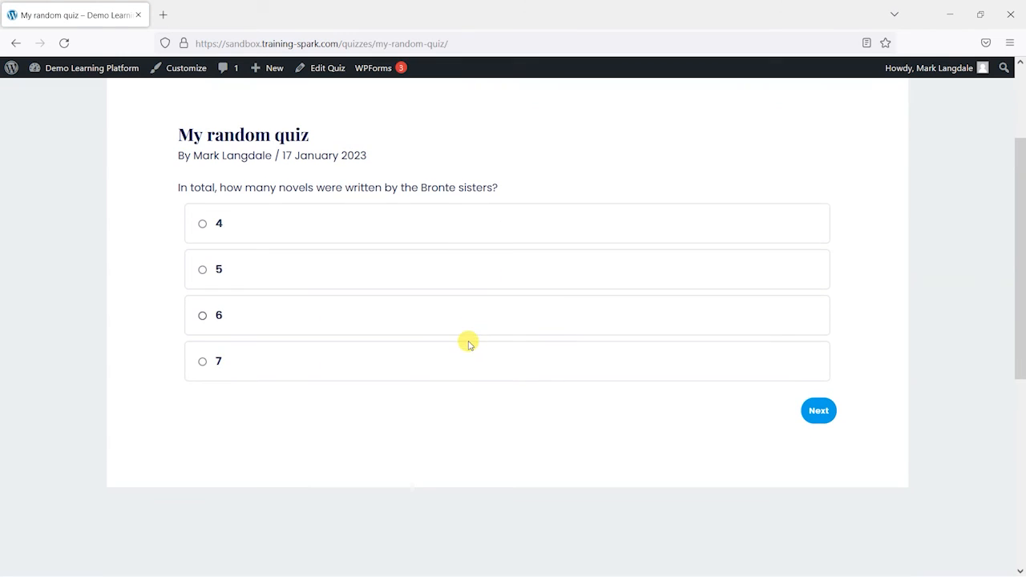
click(202, 223)
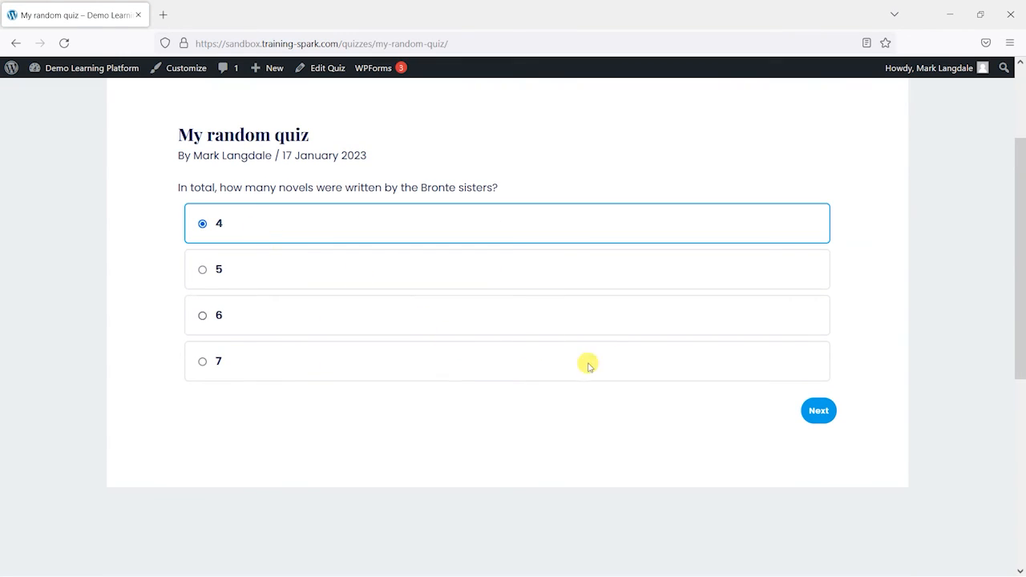
mouse_move(460, 218)
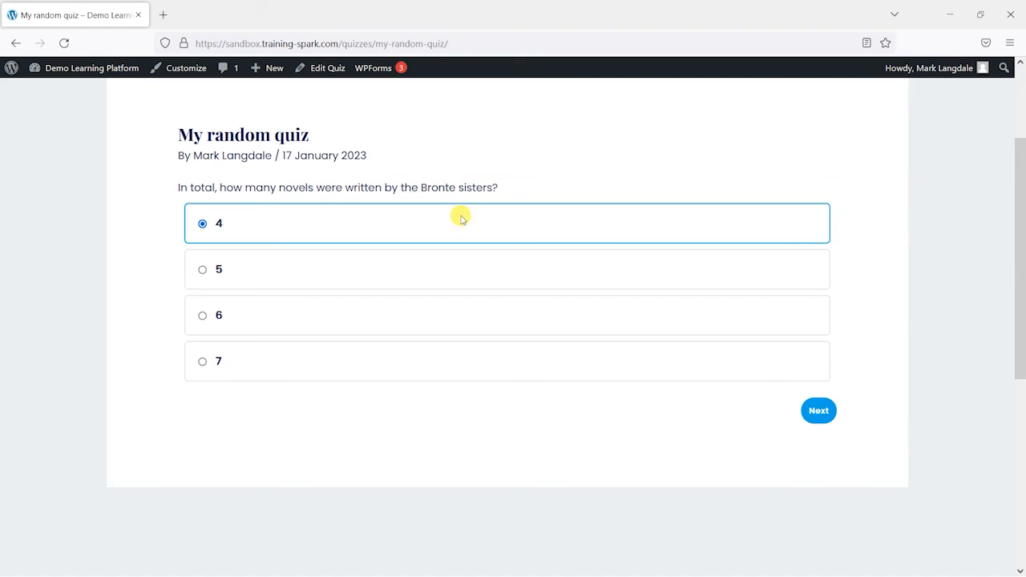
click(817, 410)
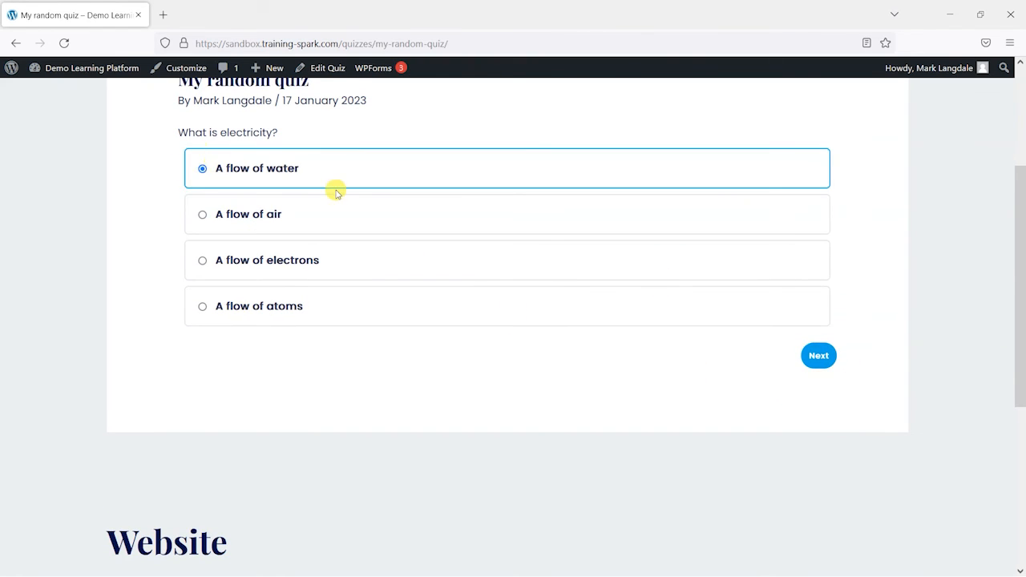
click(818, 355)
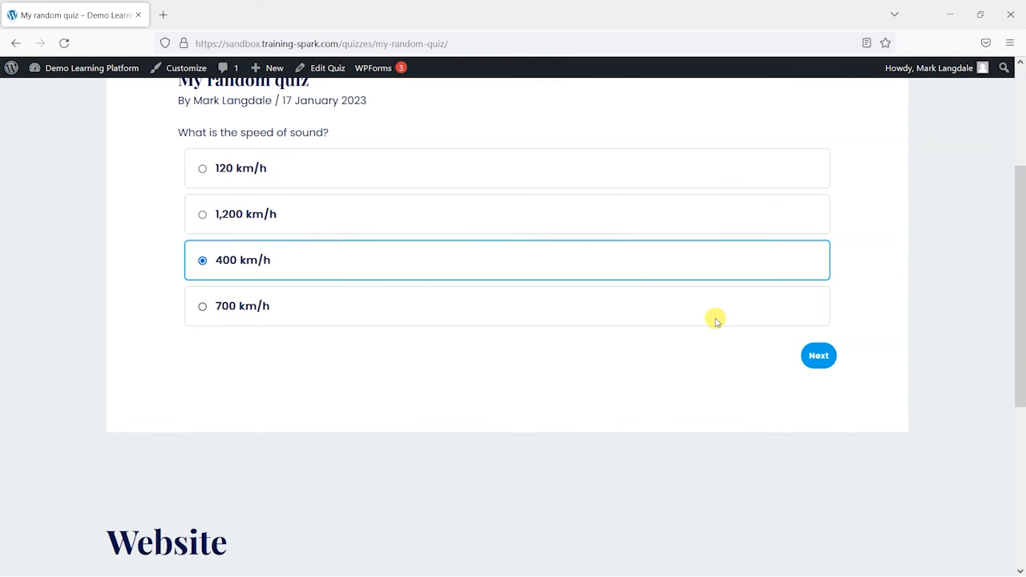
click(819, 355)
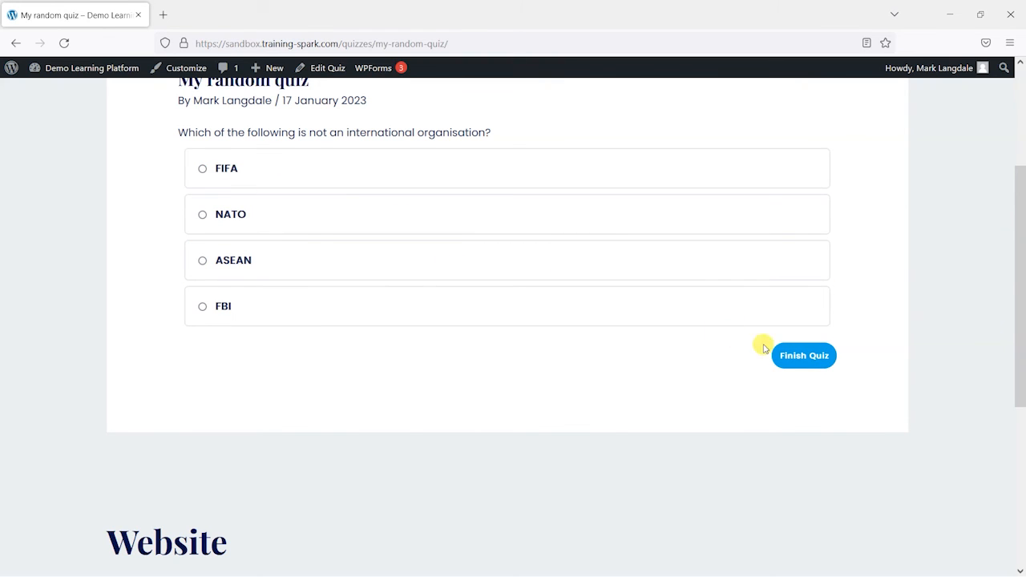
click(202, 214)
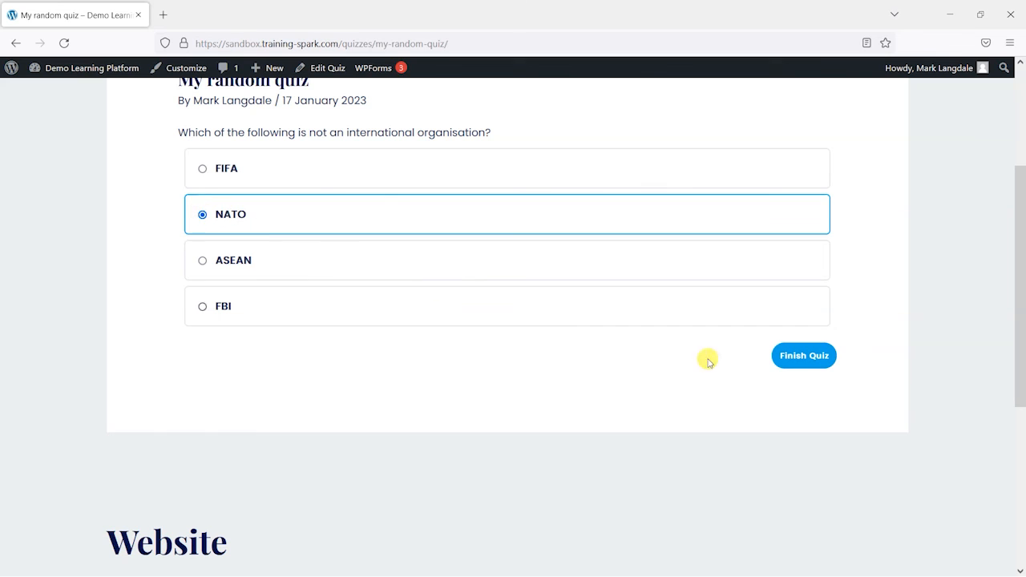
click(802, 355)
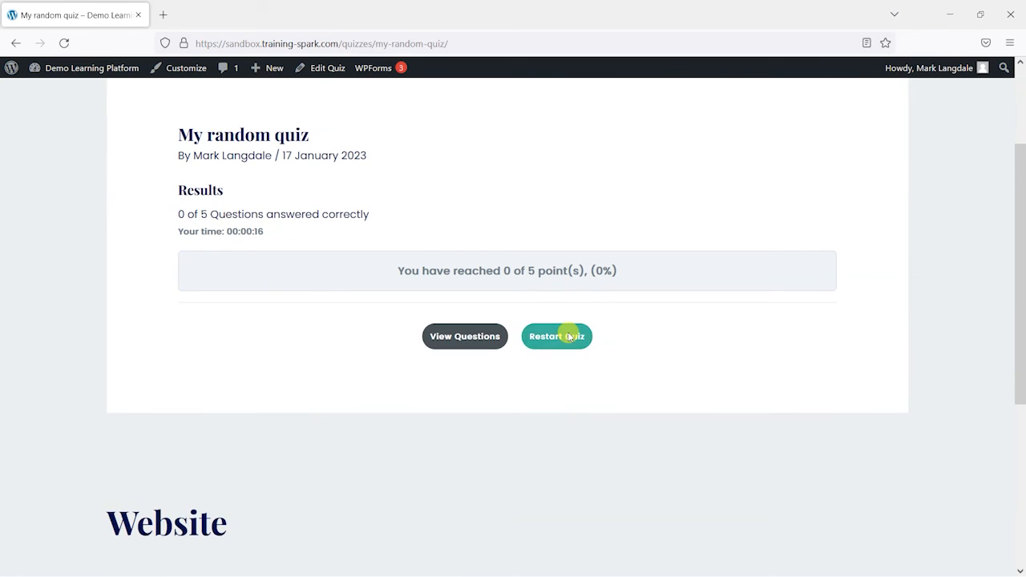
- Restart the quiz and answer the new questions, choosing Acrophobia for the fear question
click(556, 335)
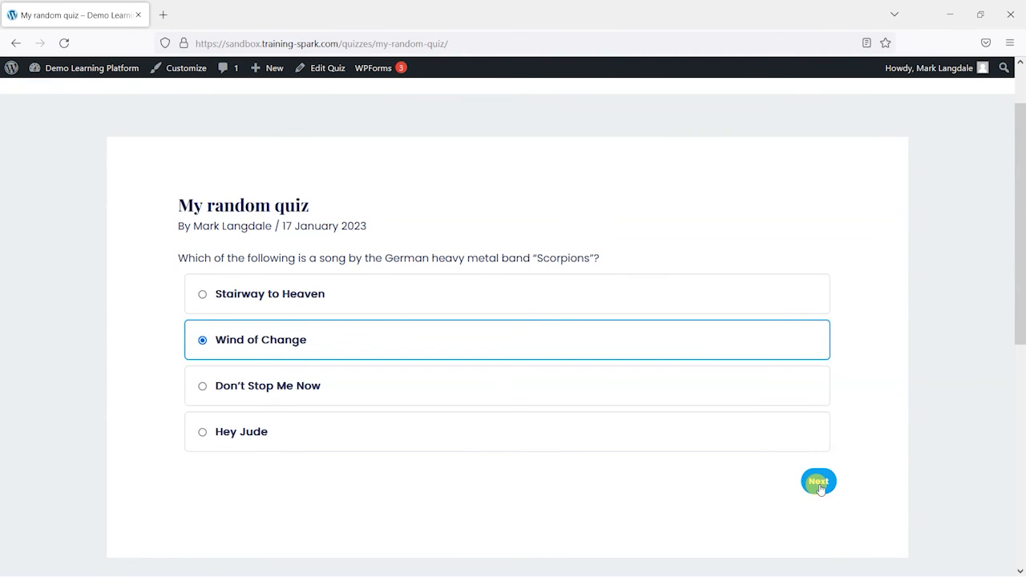
click(818, 480)
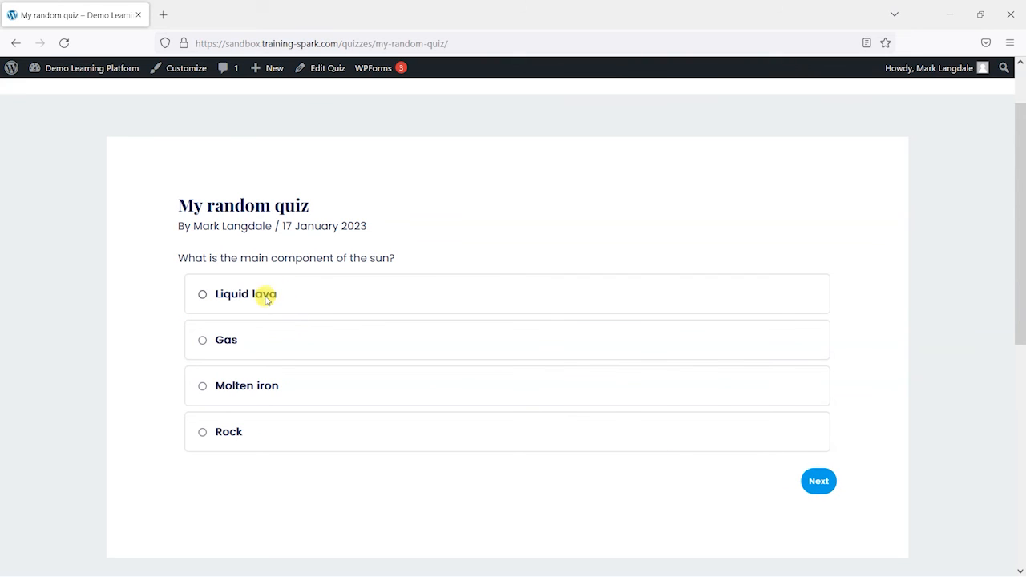
click(818, 481)
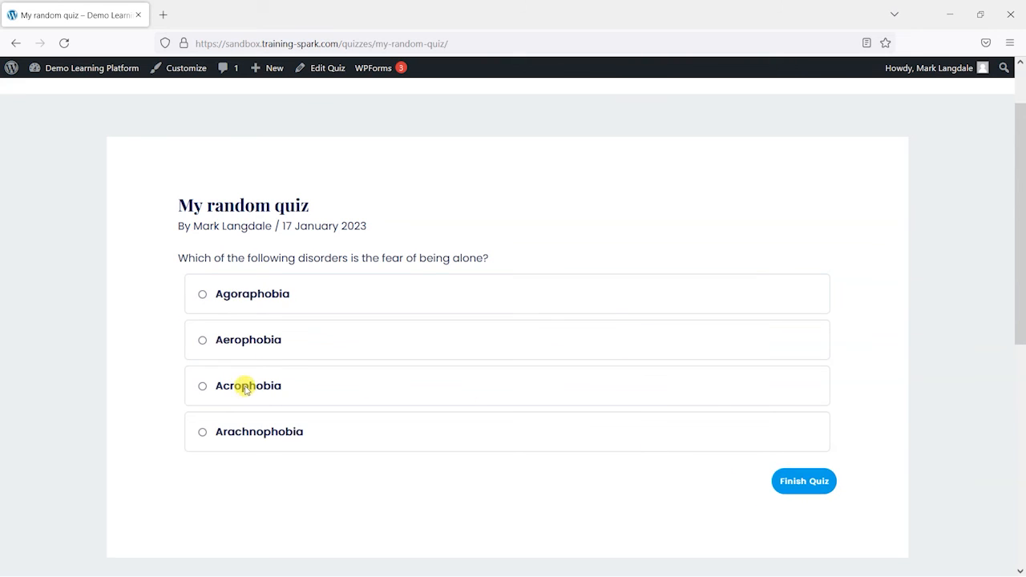
click(201, 385)
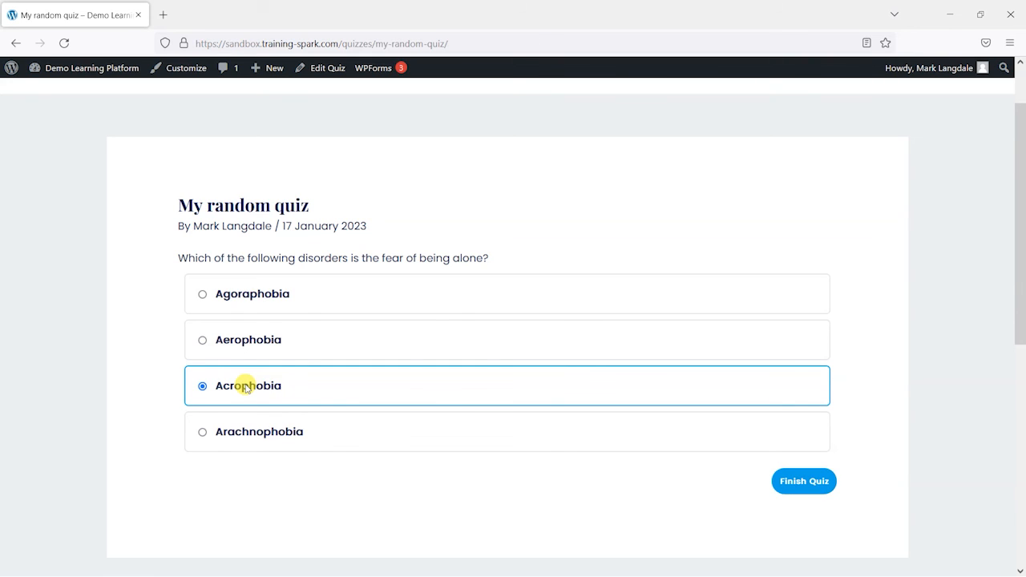
mouse_move(519, 380)
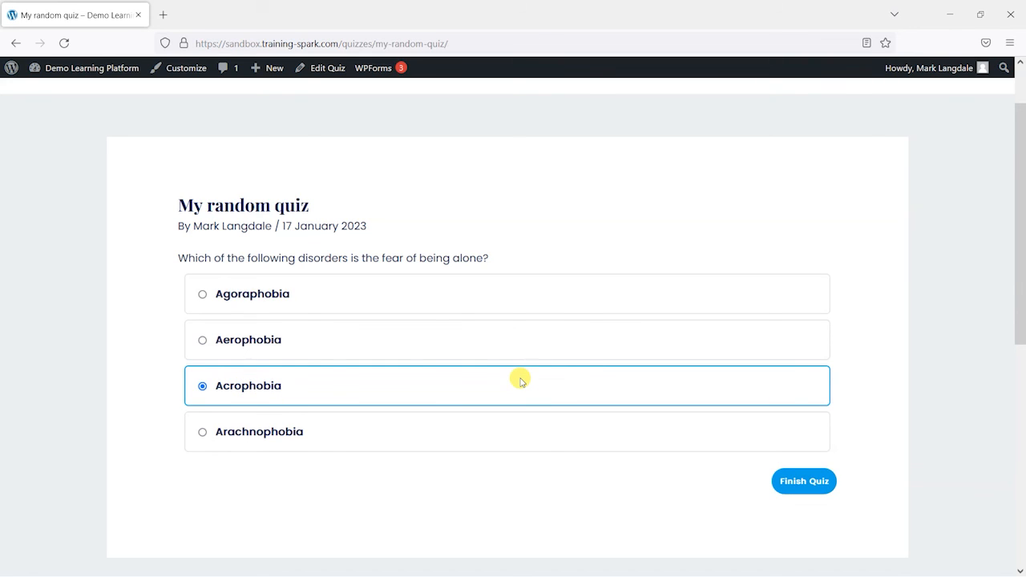